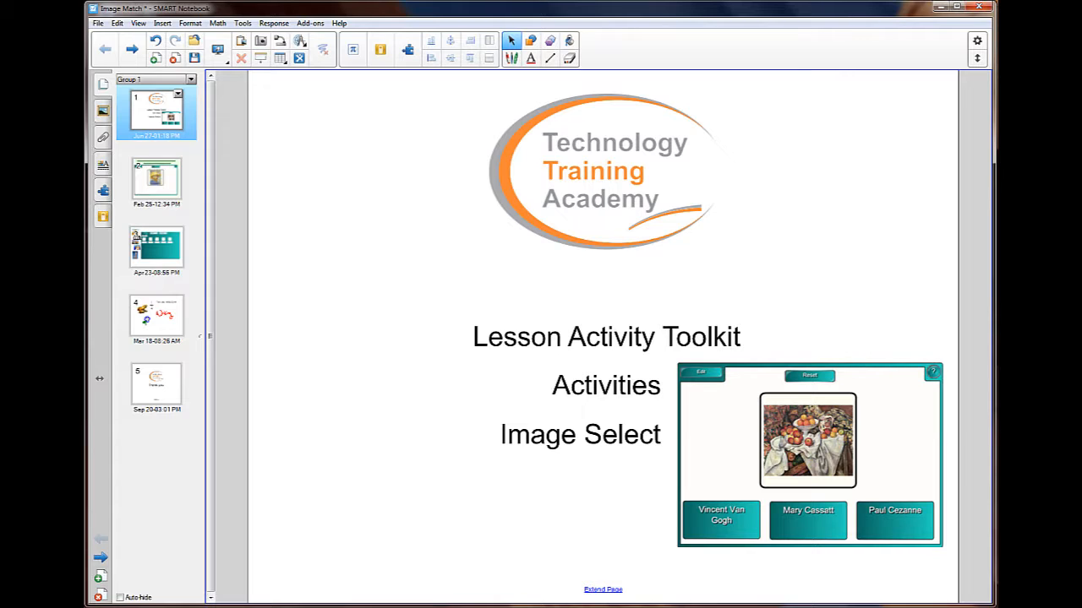
# - Play the page 2 artists quiz, answering the boating scene and Van Gogh self-portrait
pyautogui.click(156, 182)
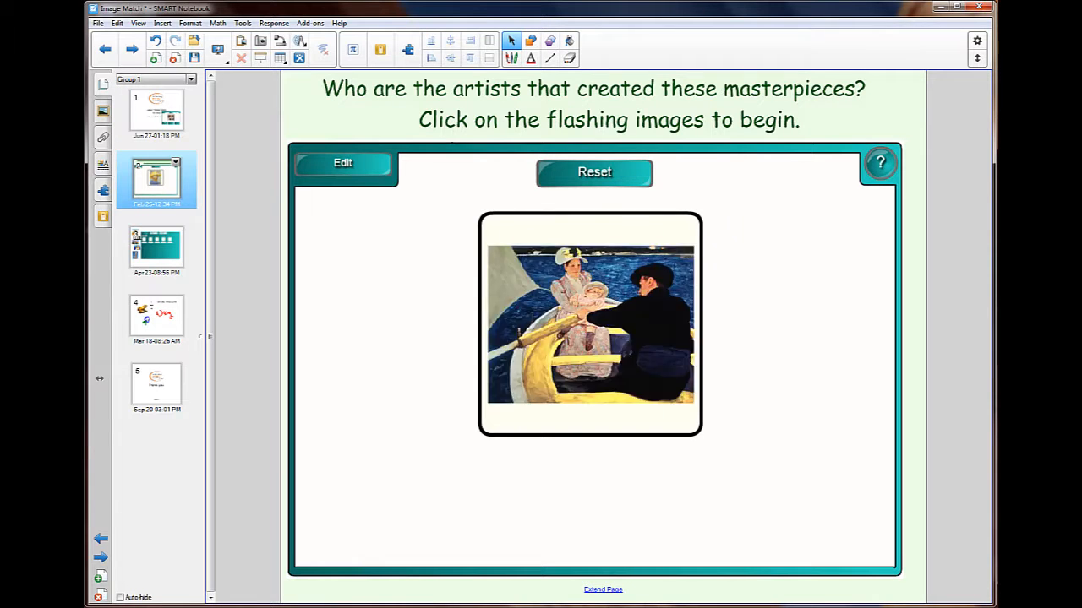
pyautogui.click(588, 323)
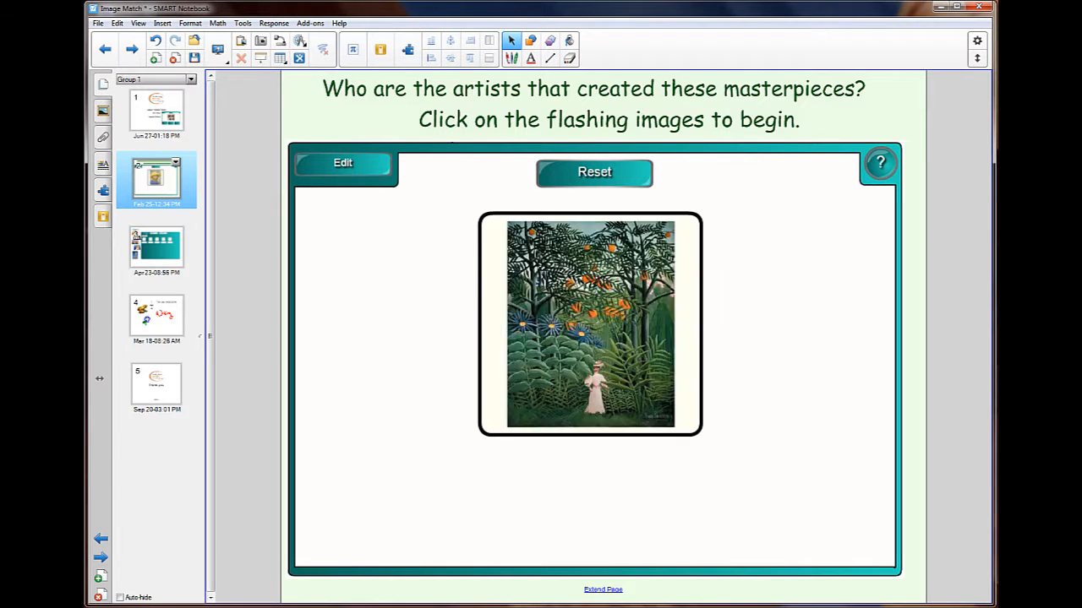
pyautogui.click(589, 325)
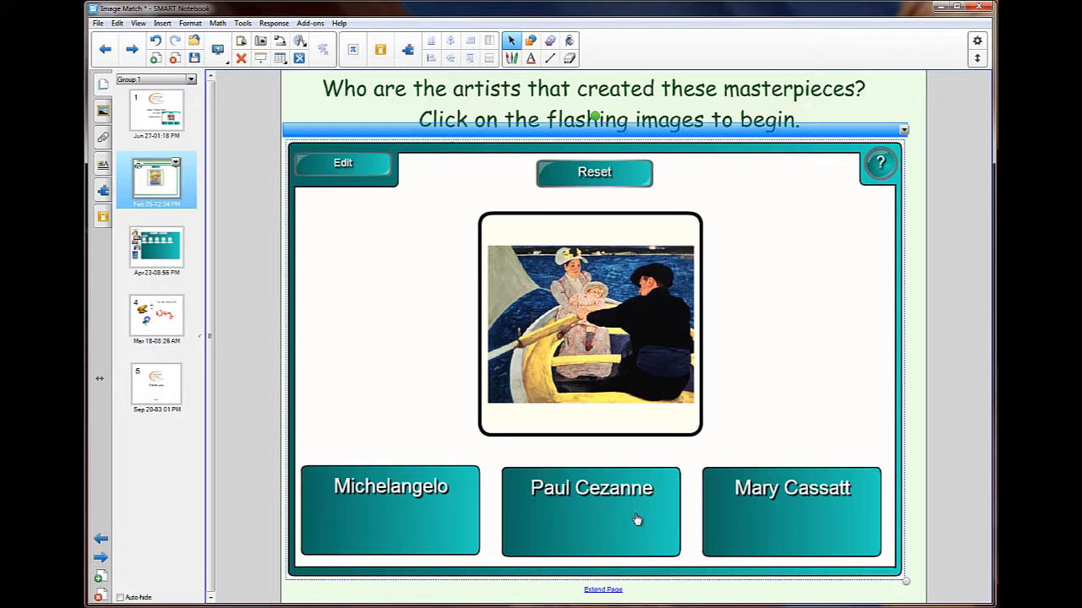
pyautogui.click(791, 512)
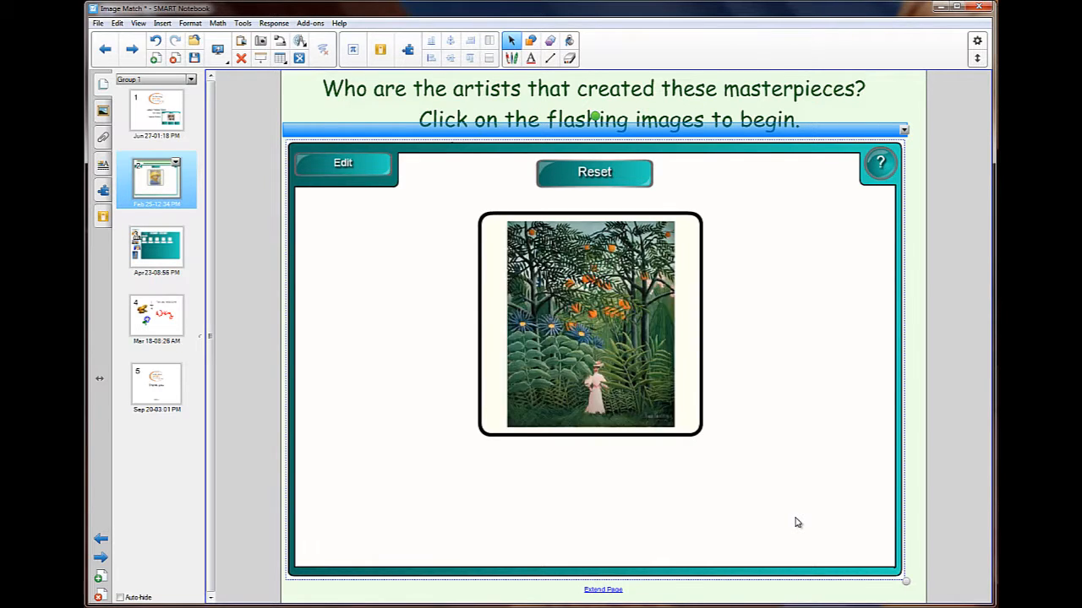
pyautogui.click(589, 324)
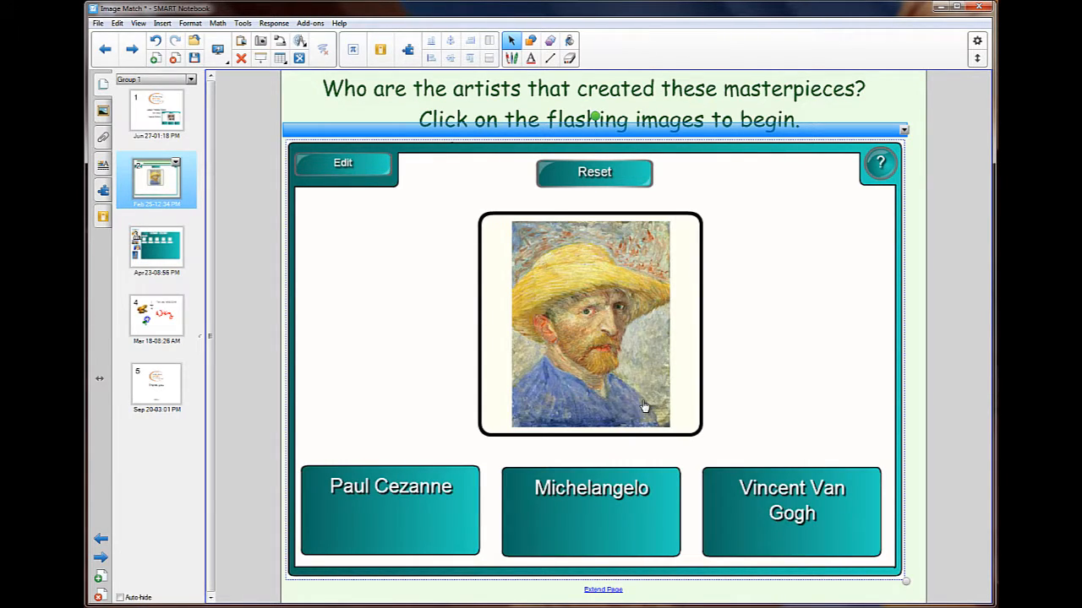
pyautogui.click(791, 511)
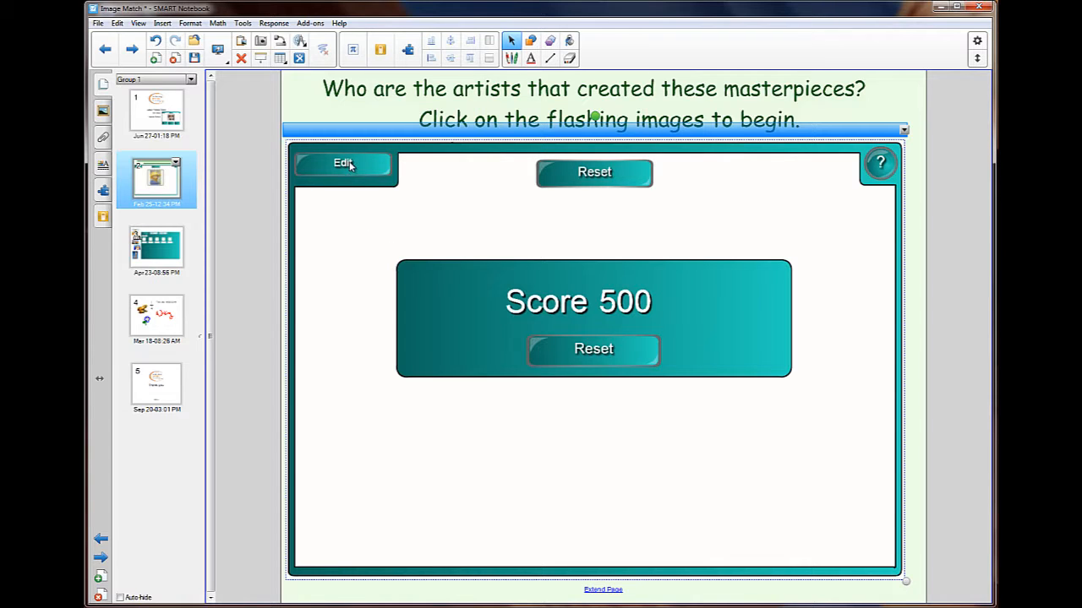
# - View the activity's help instructions on scoring, then close them
pyautogui.click(881, 162)
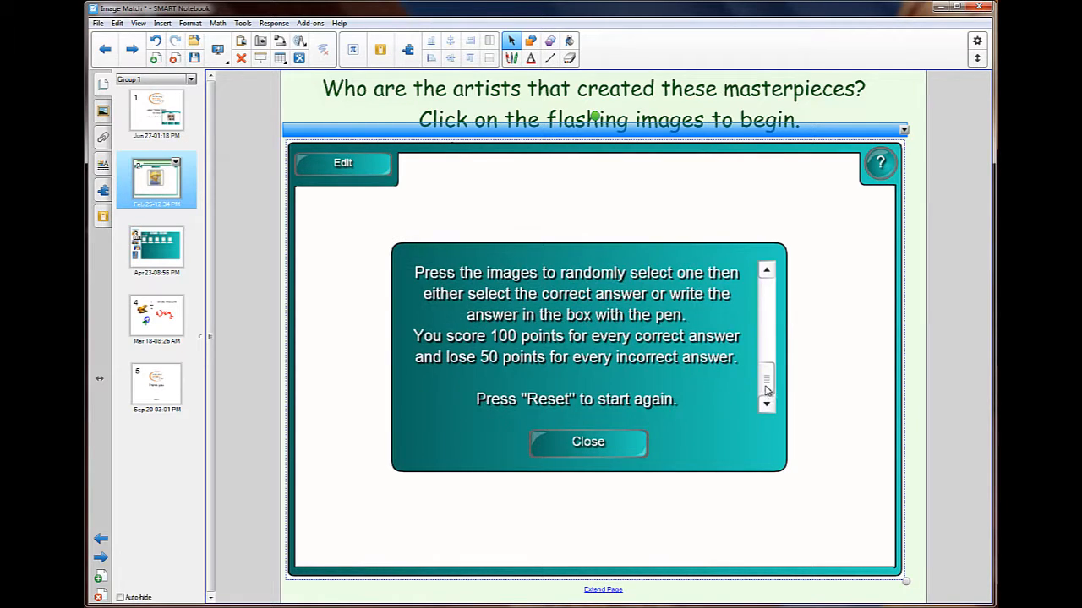
pyautogui.moveTo(623, 455)
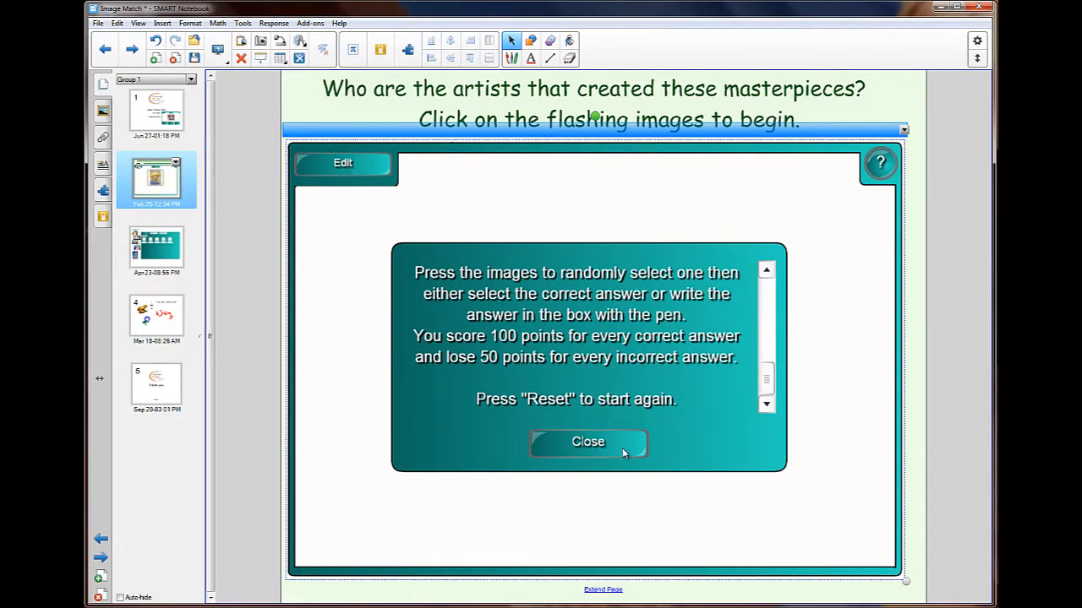
pyautogui.click(587, 442)
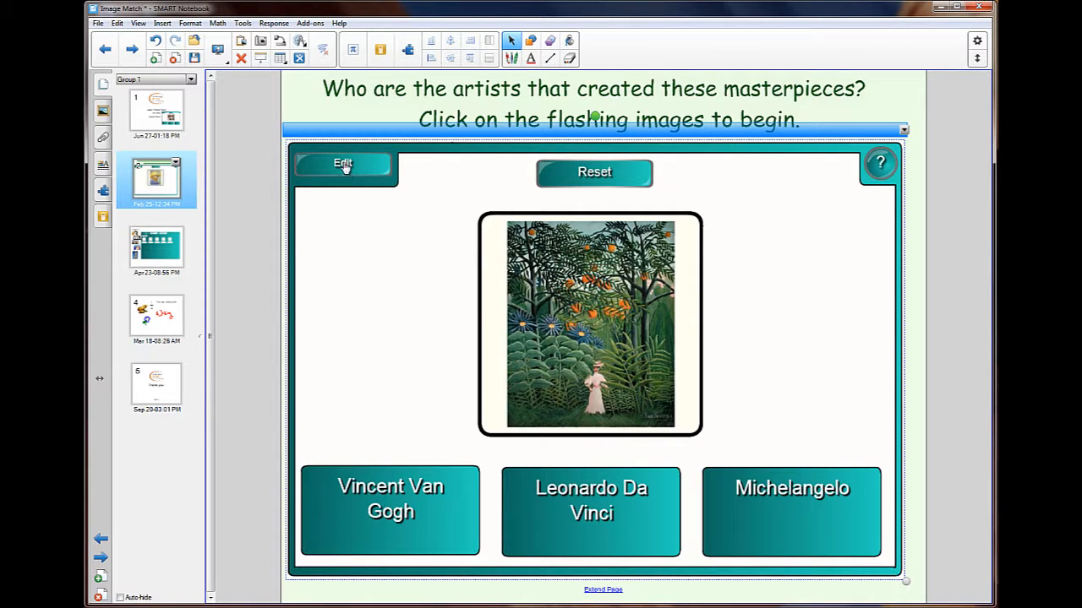
# - Enter edit mode, keep 6 images, and select the Paul Cezanne label text
pyautogui.click(342, 163)
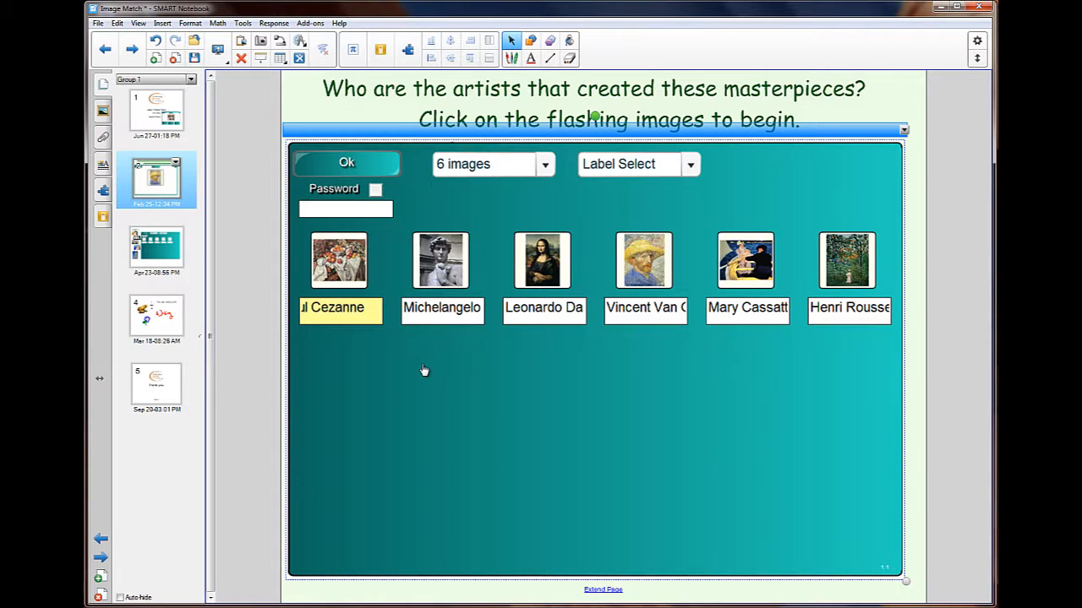
pyautogui.moveTo(536, 159)
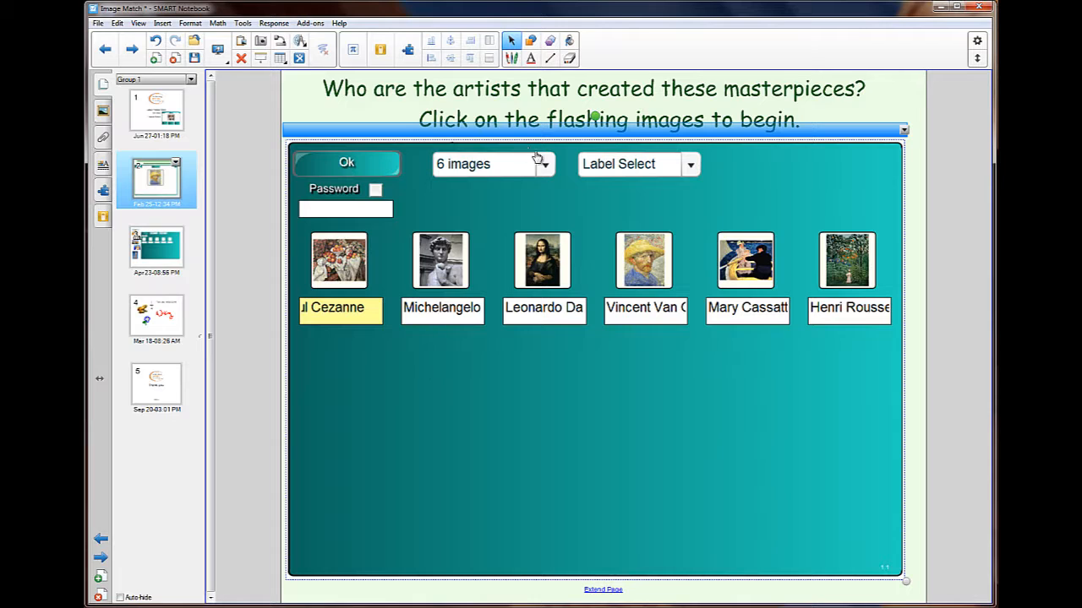
pyautogui.click(545, 164)
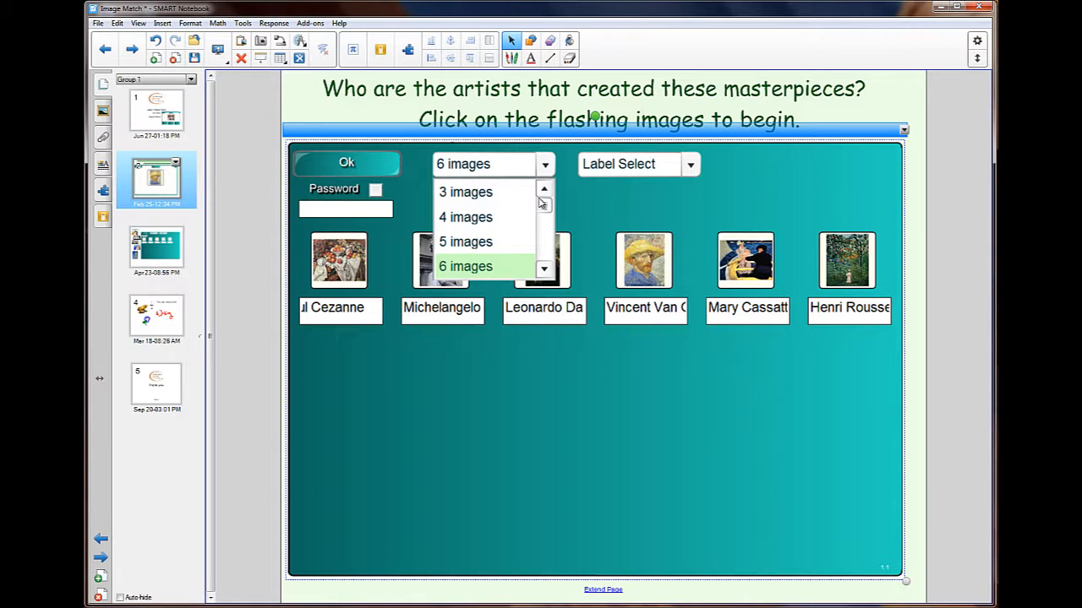
pyautogui.click(465, 266)
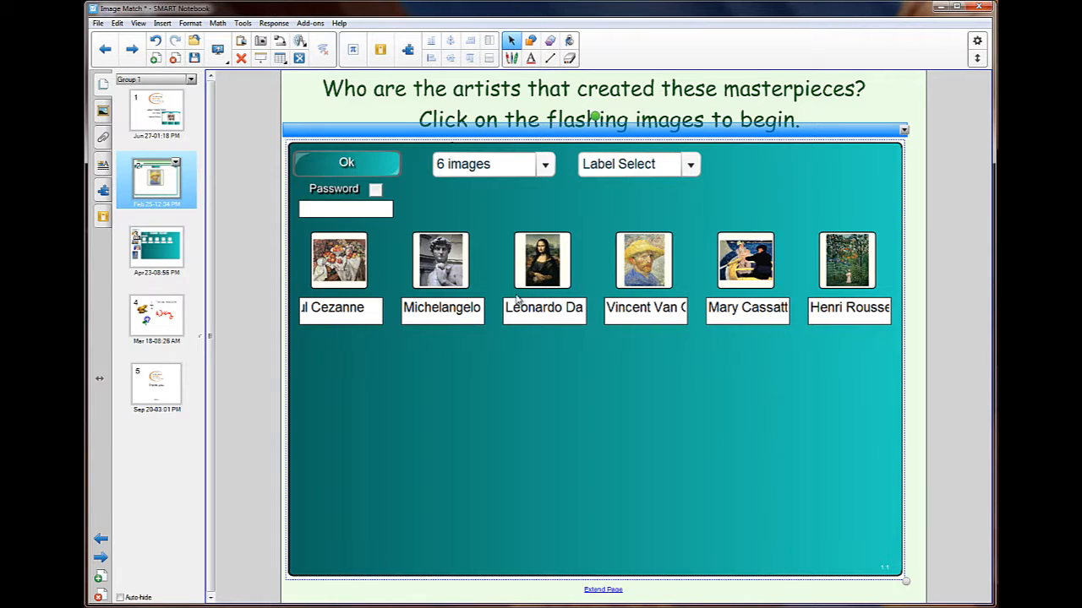
pyautogui.moveTo(339, 334)
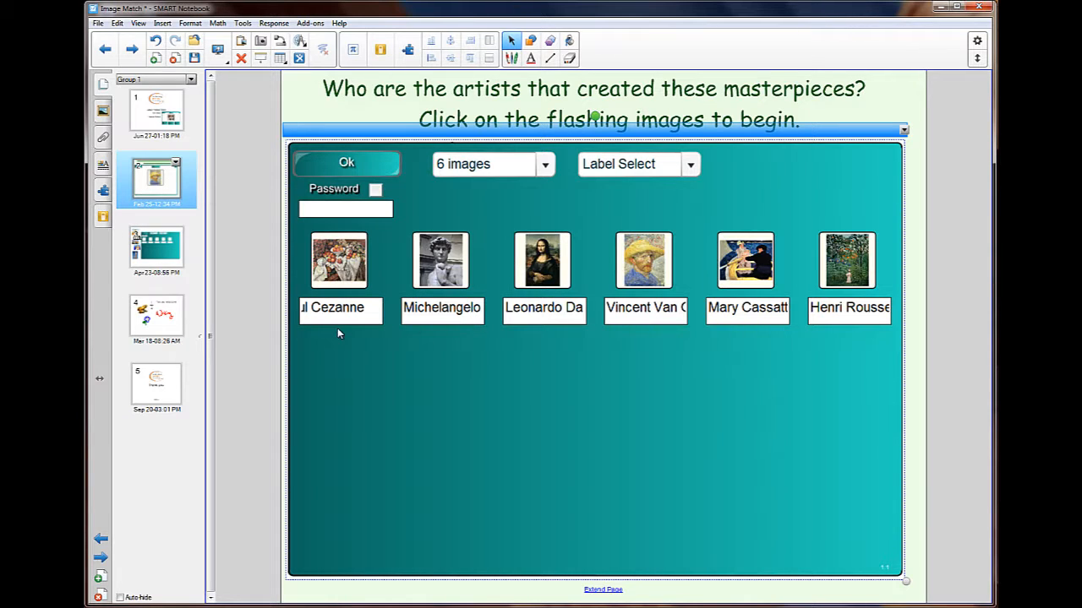
pyautogui.moveTo(340, 308)
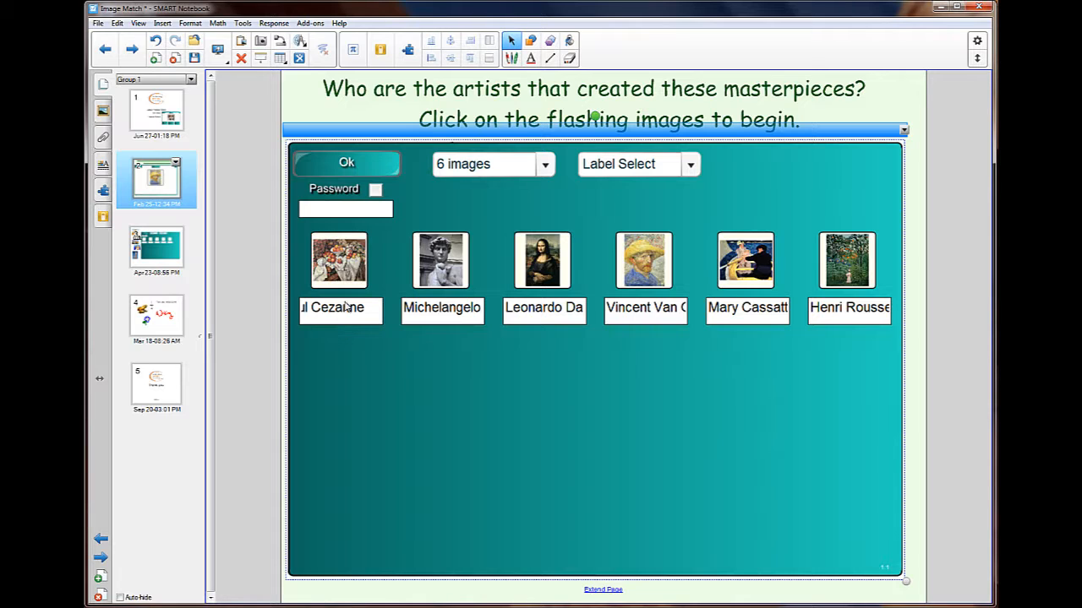
pyautogui.doubleClick(340, 309)
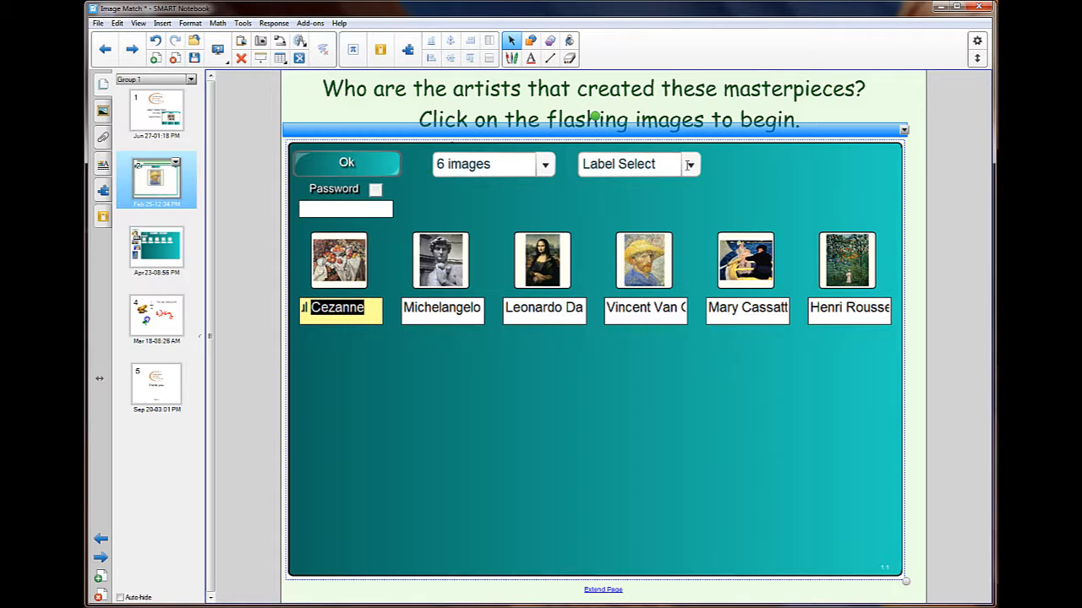
# - Set answer mode to Handwriting, apply it, and dismiss the space-free labels warning
pyautogui.click(690, 163)
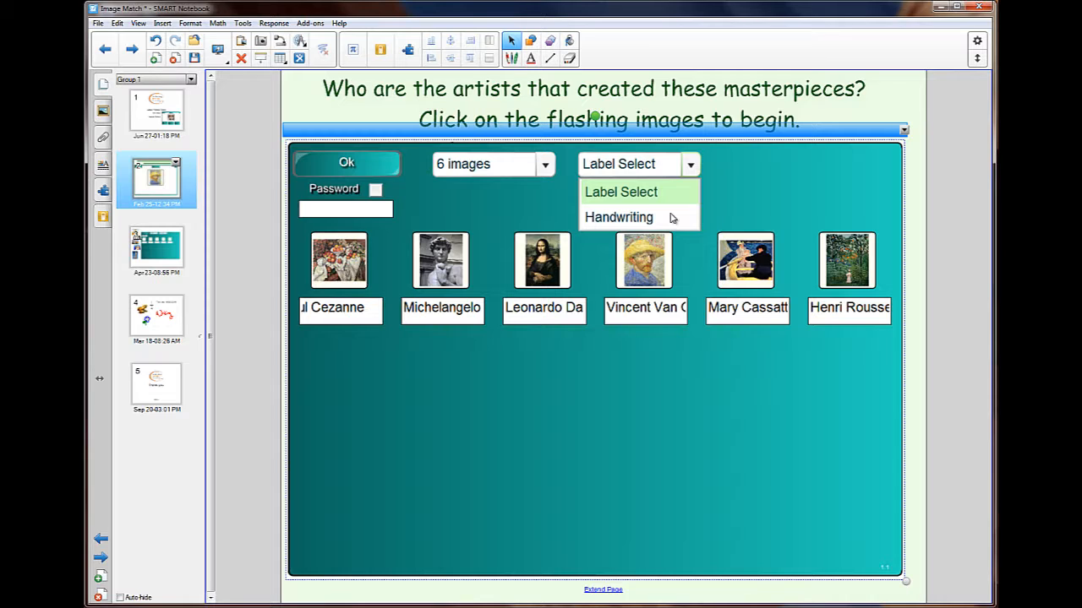
pyautogui.click(619, 217)
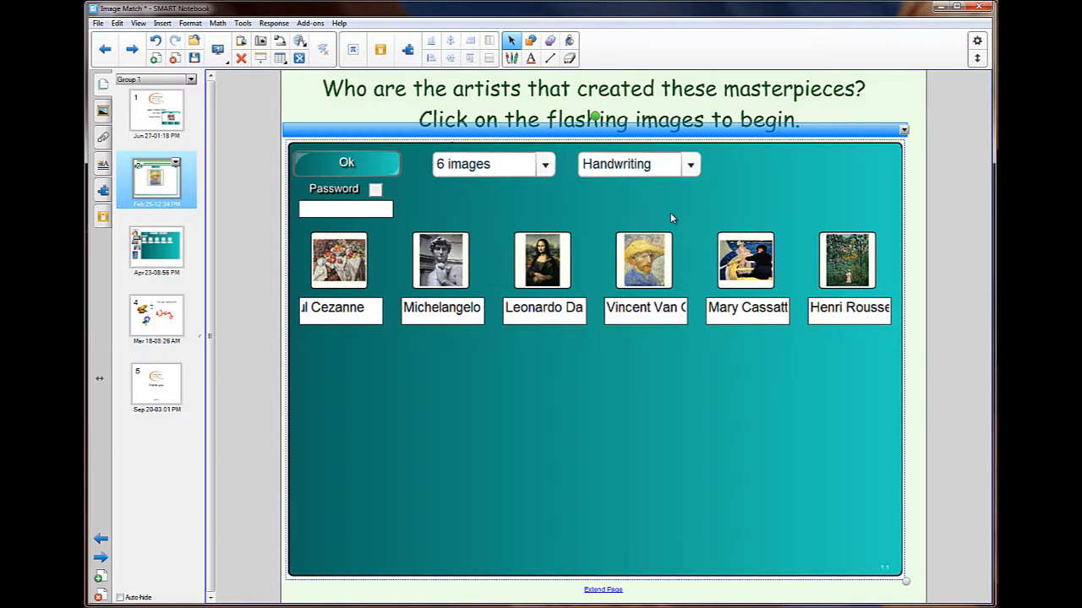
pyautogui.click(346, 162)
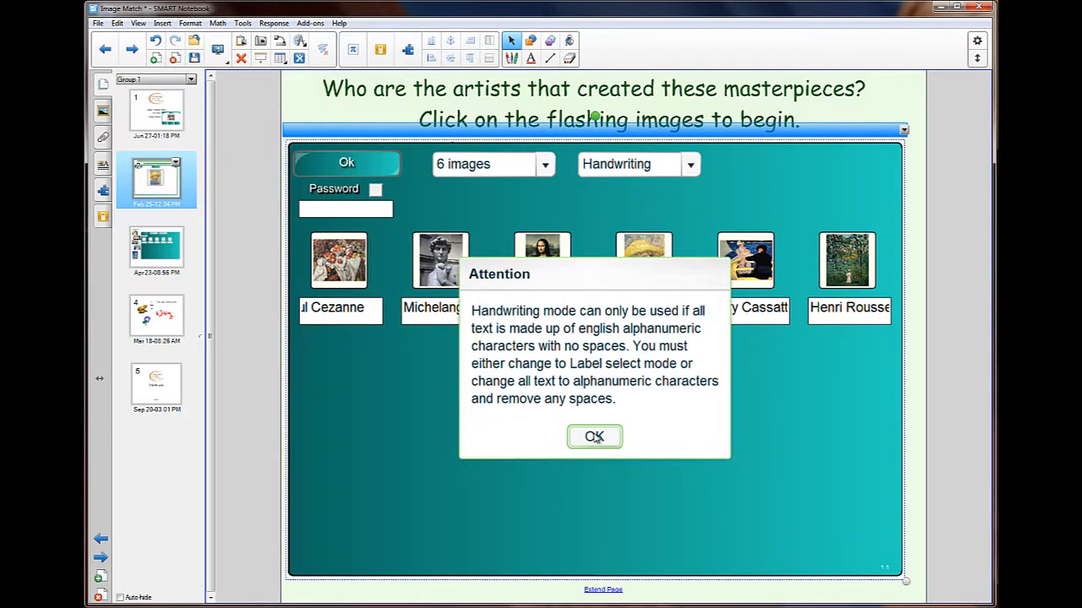
pyautogui.click(594, 437)
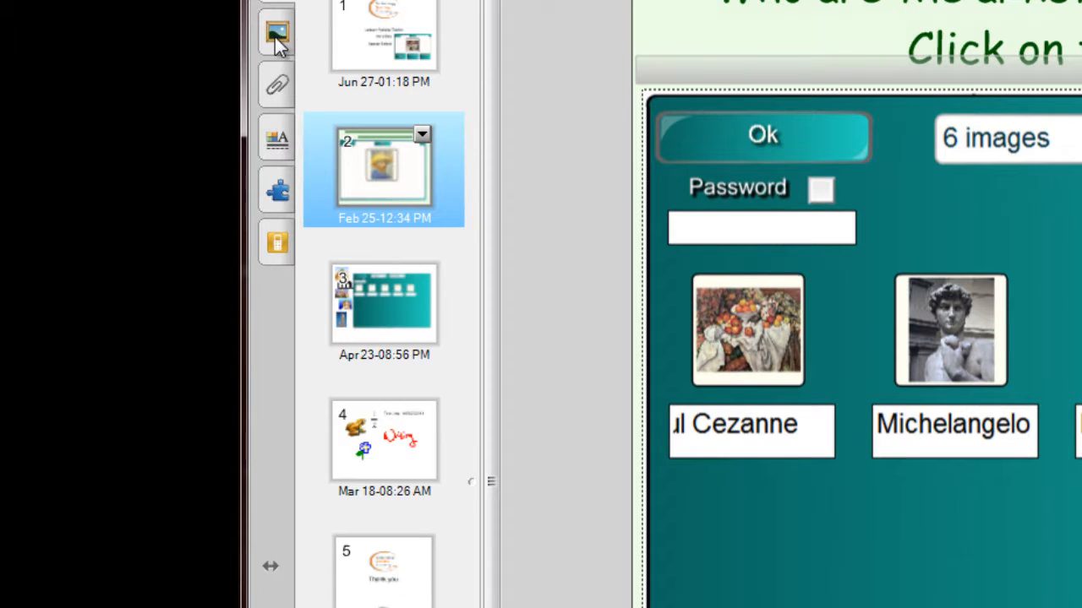
# - Show Gallery > Lesson Activity Toolkit 2.0 > Activities > Image select templates
pyautogui.click(276, 32)
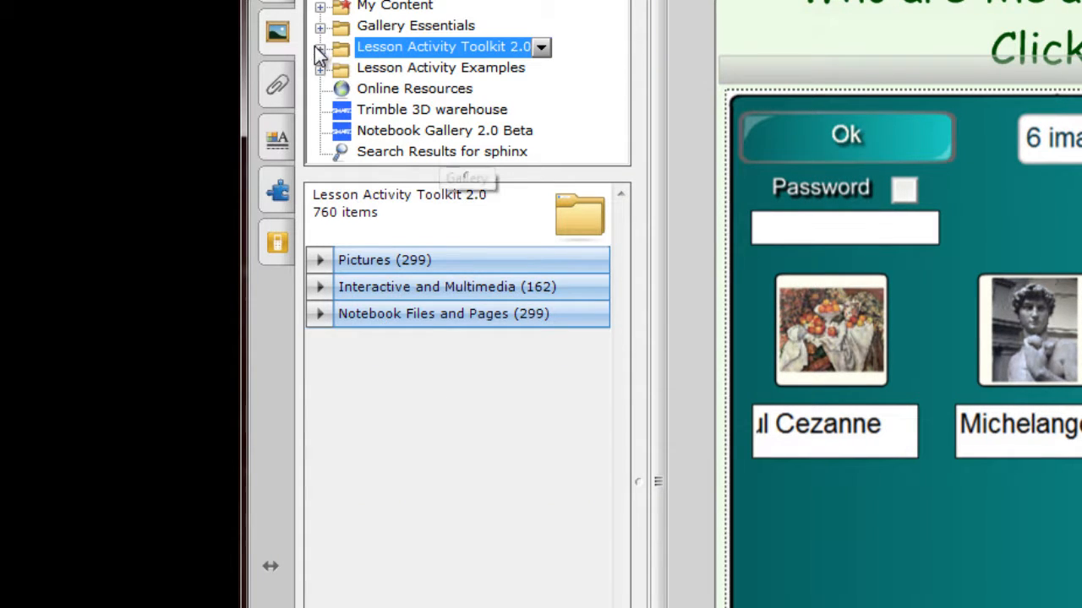
pyautogui.click(326, 46)
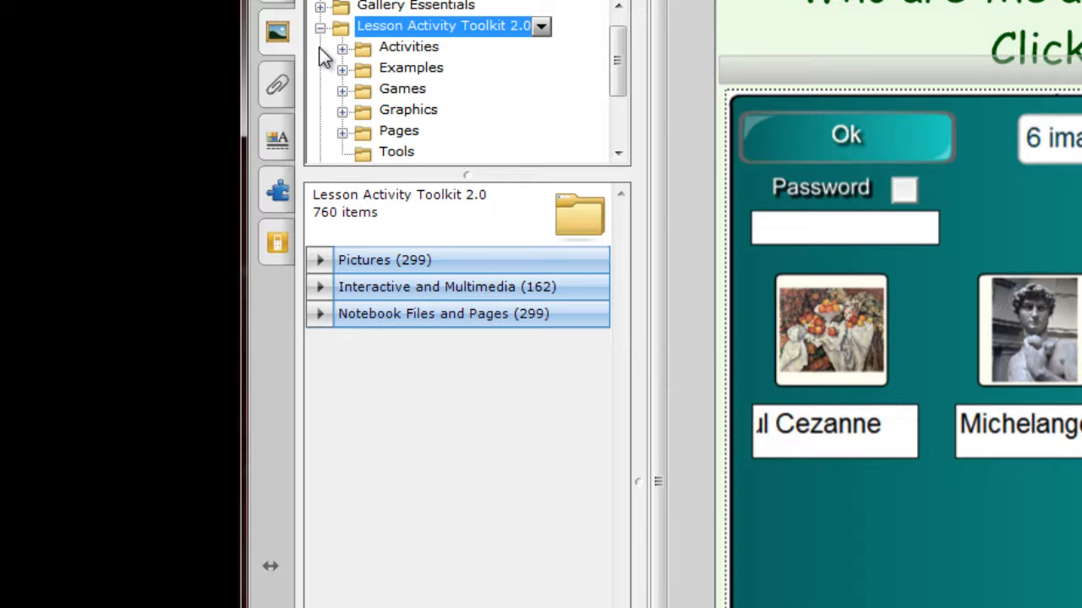
pyautogui.click(409, 47)
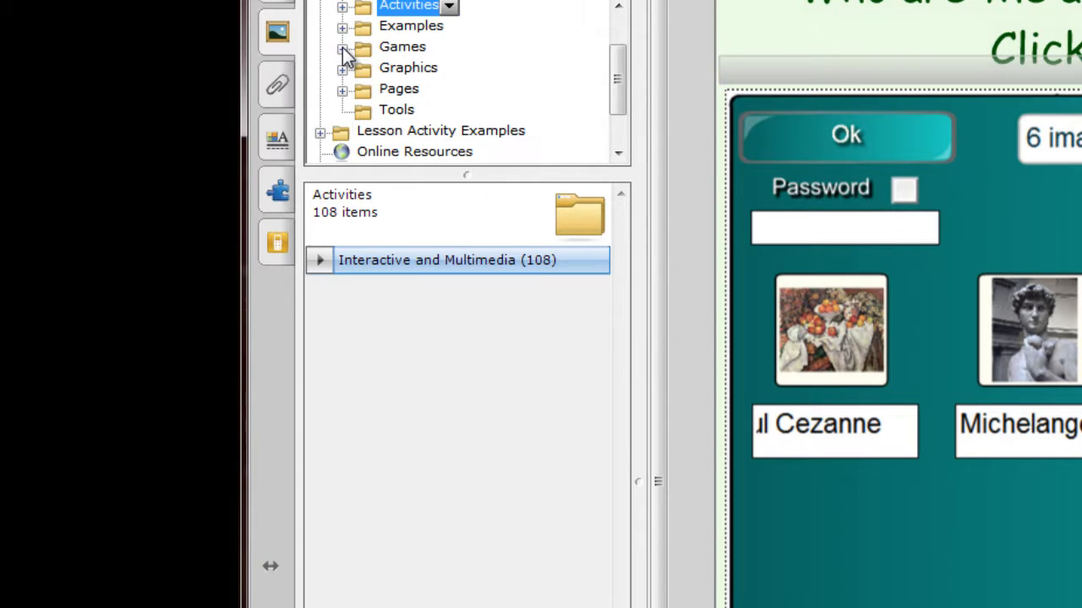
pyautogui.click(347, 6)
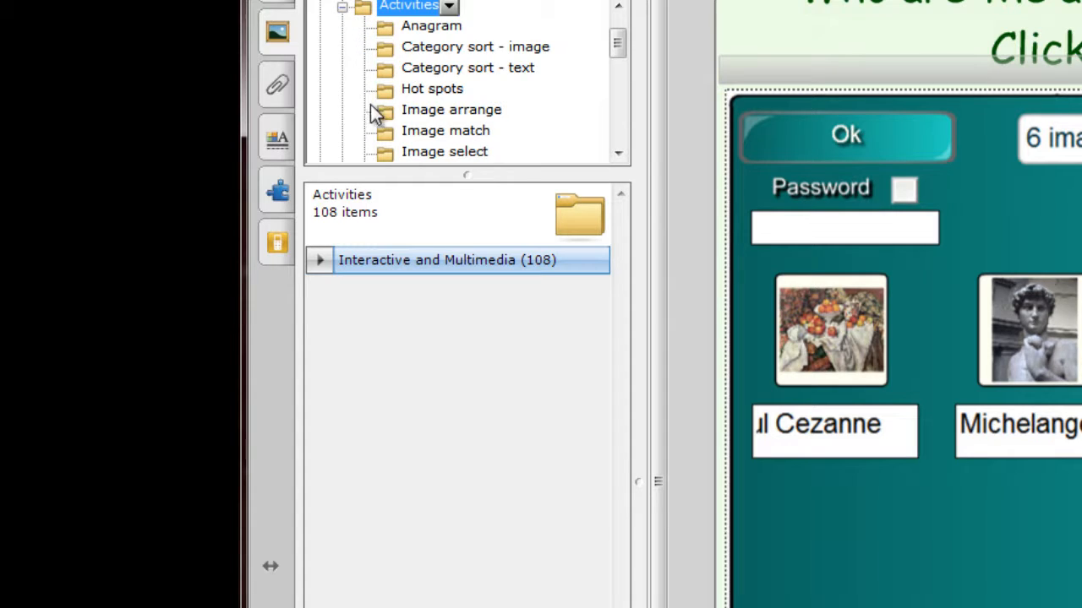
pyautogui.click(443, 151)
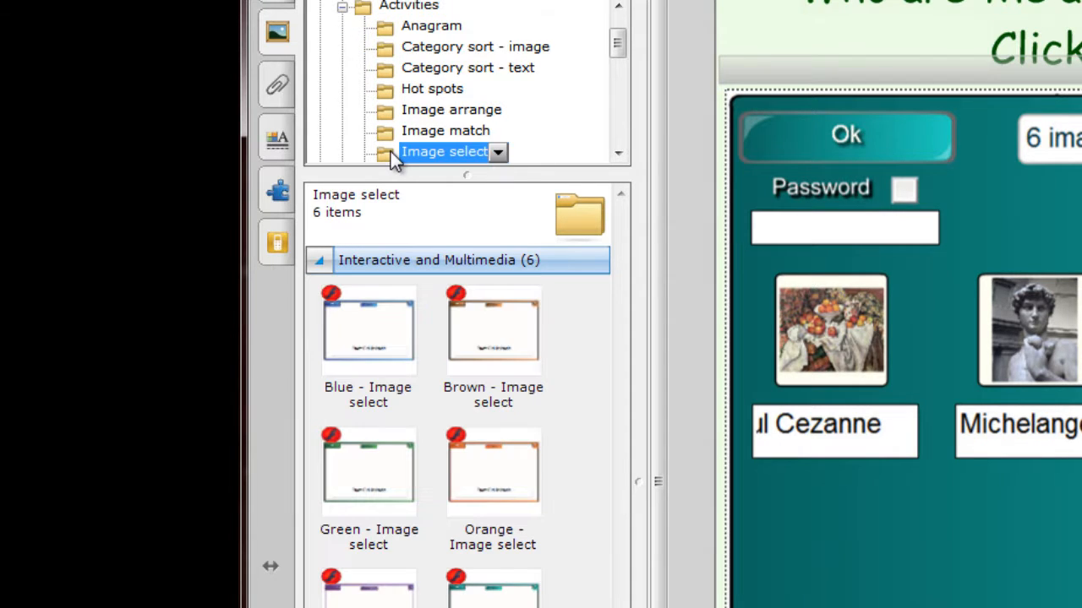
pyautogui.moveTo(400, 222)
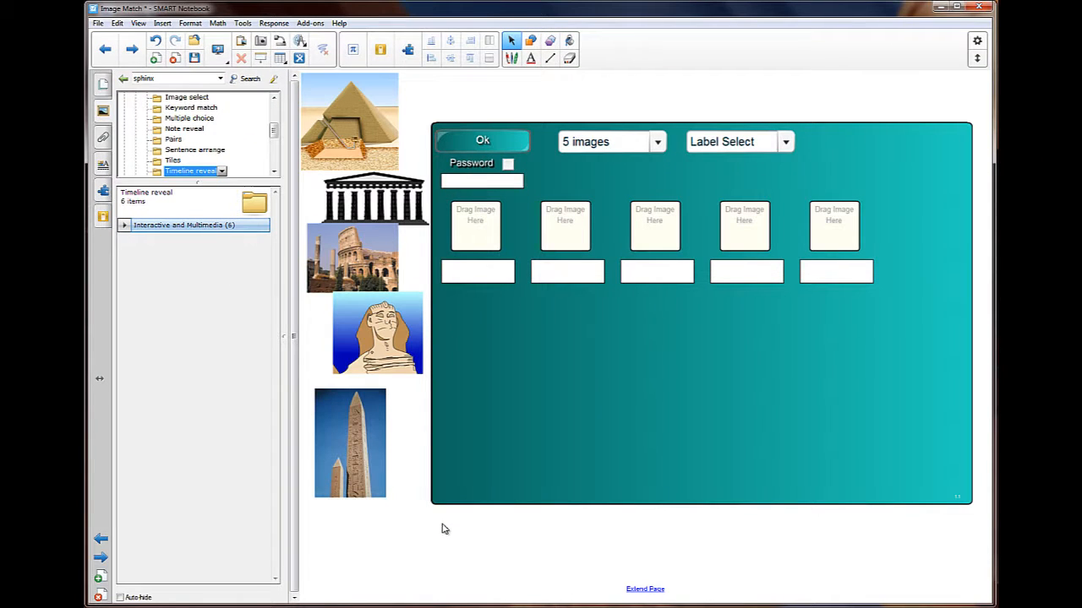
pyautogui.moveTo(490, 137)
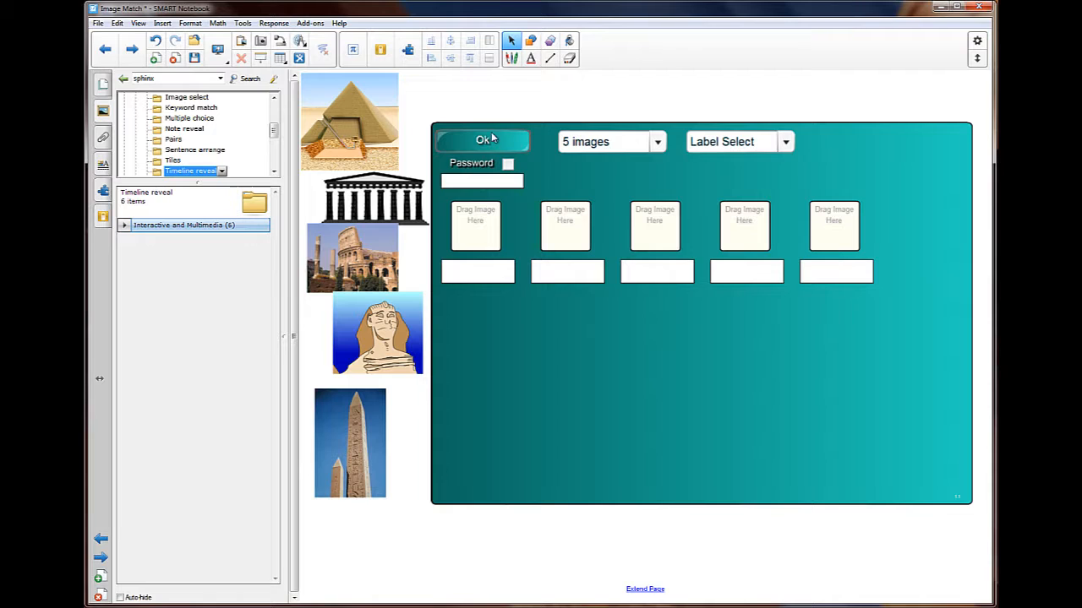
# - Place the pyramid, Parthenon and Colosseum pictures into the first three image slots
pyautogui.click(482, 141)
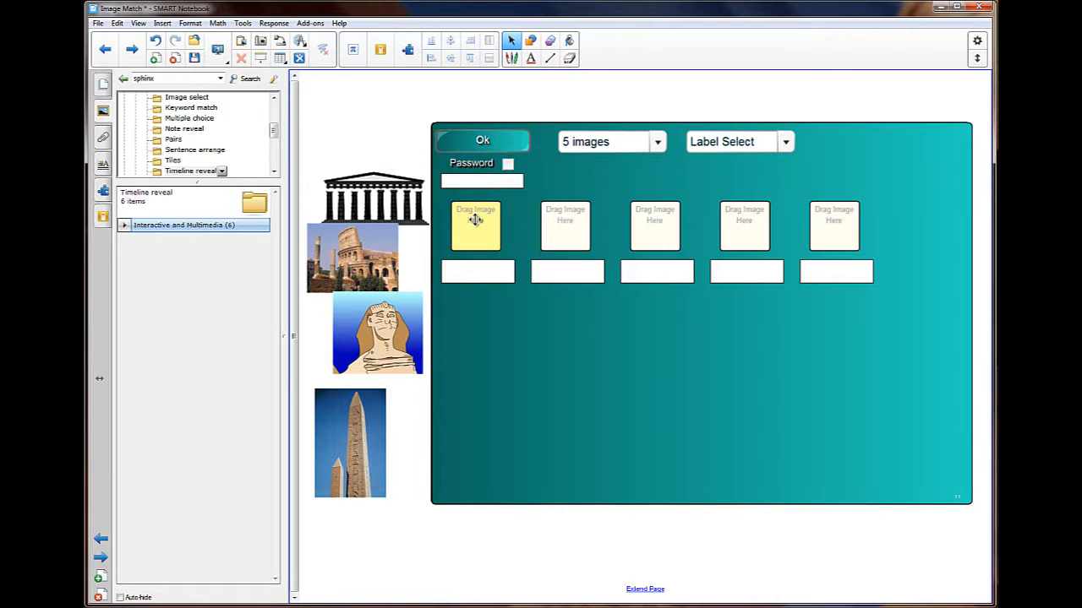
pyautogui.moveTo(372, 195); pyautogui.dragTo(475, 226)
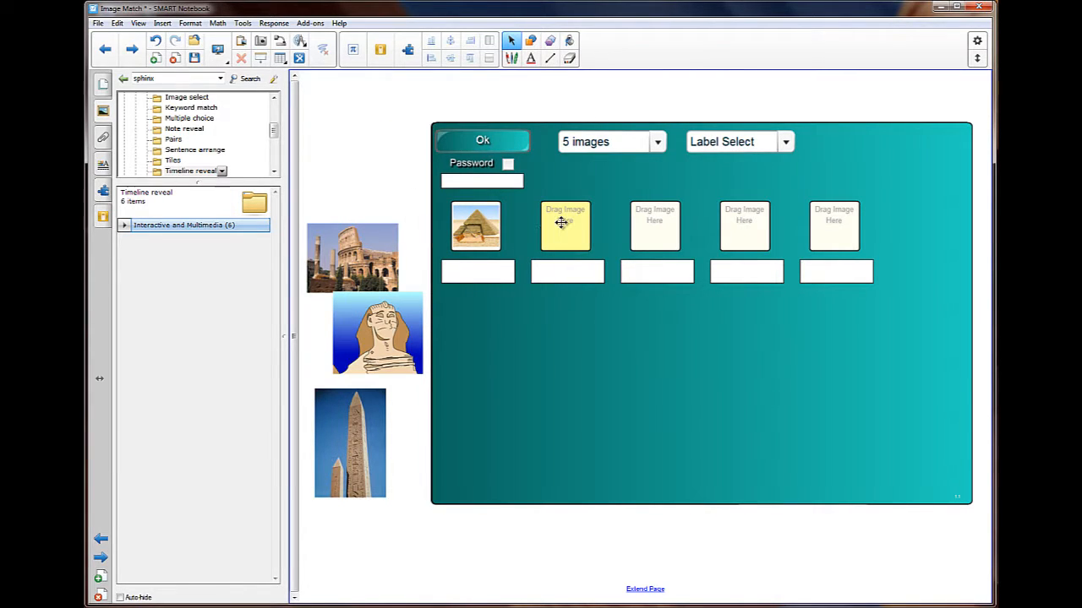
pyautogui.moveTo(353, 257); pyautogui.dragTo(565, 225)
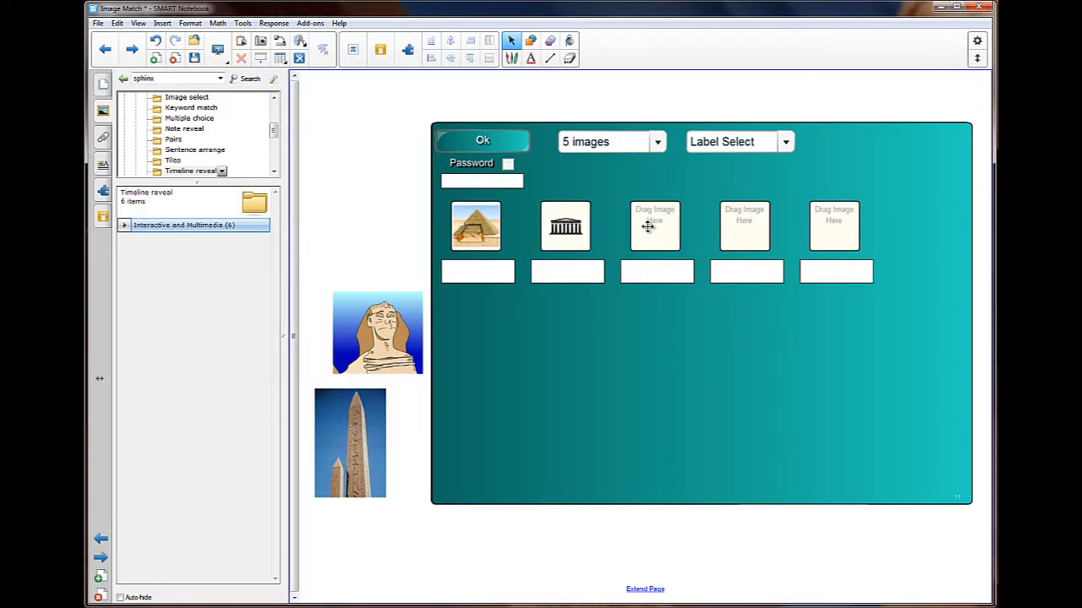
pyautogui.moveTo(377, 332); pyautogui.dragTo(727, 229)
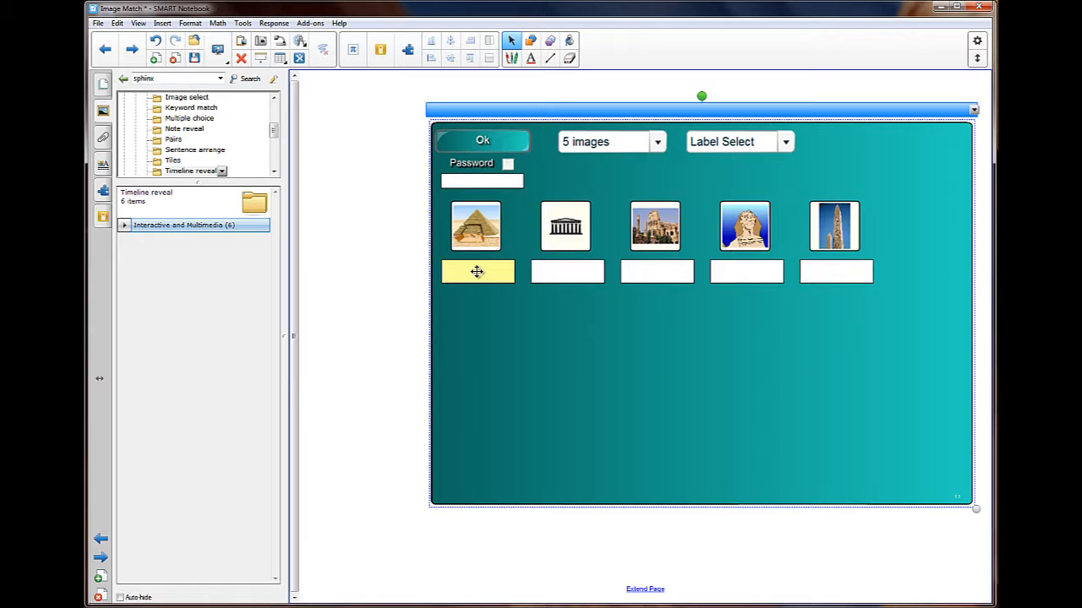
# - Type labels Pyramid, Parthenon, Colosseum and Obelisk, then run the activity
pyautogui.write('Pyramid')
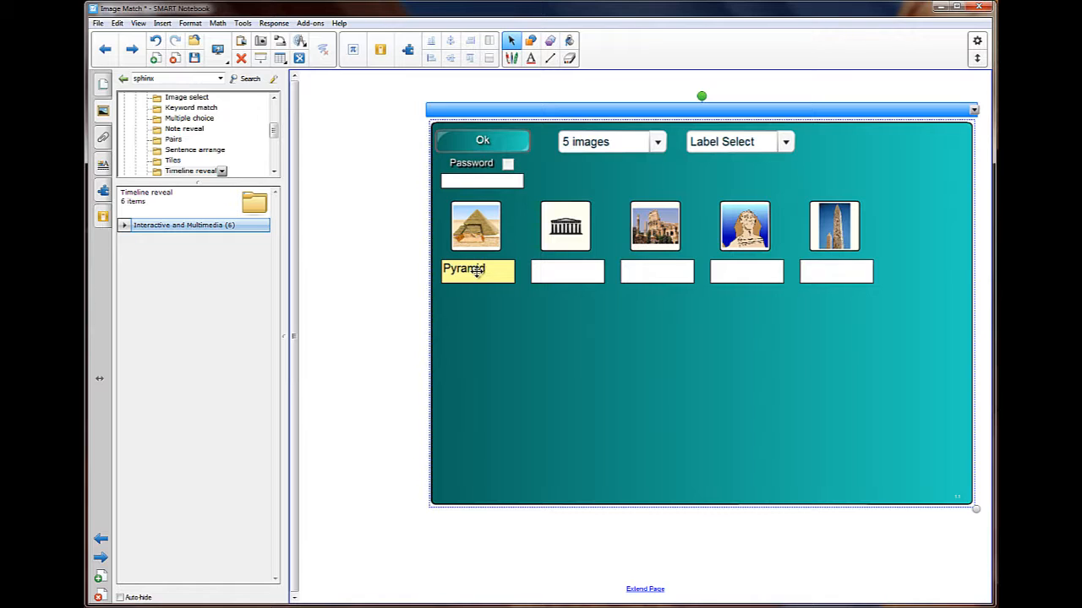
pyautogui.click(567, 271)
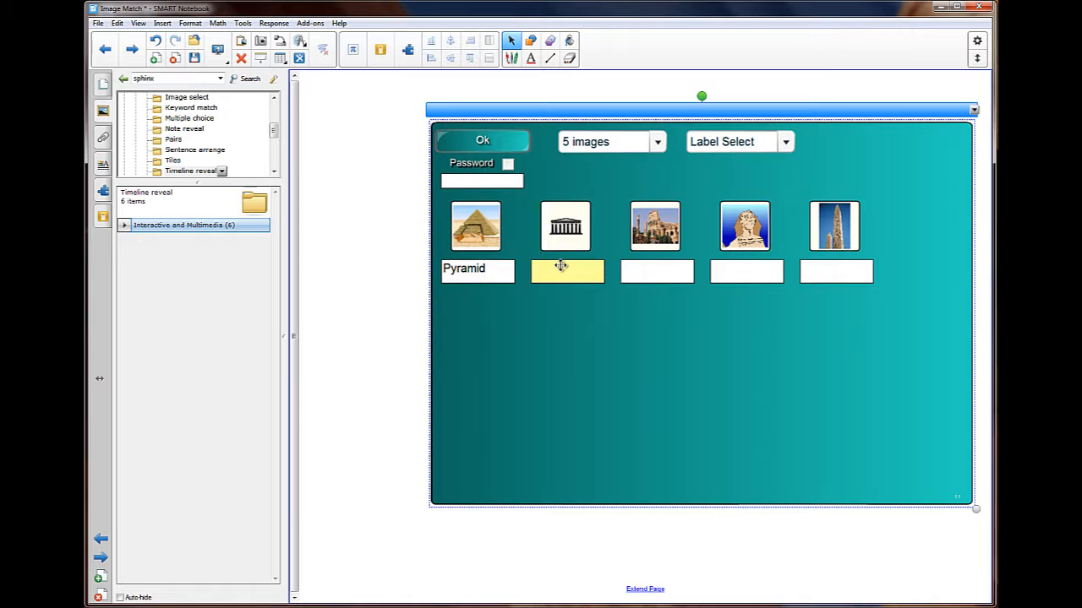
pyautogui.write('P')
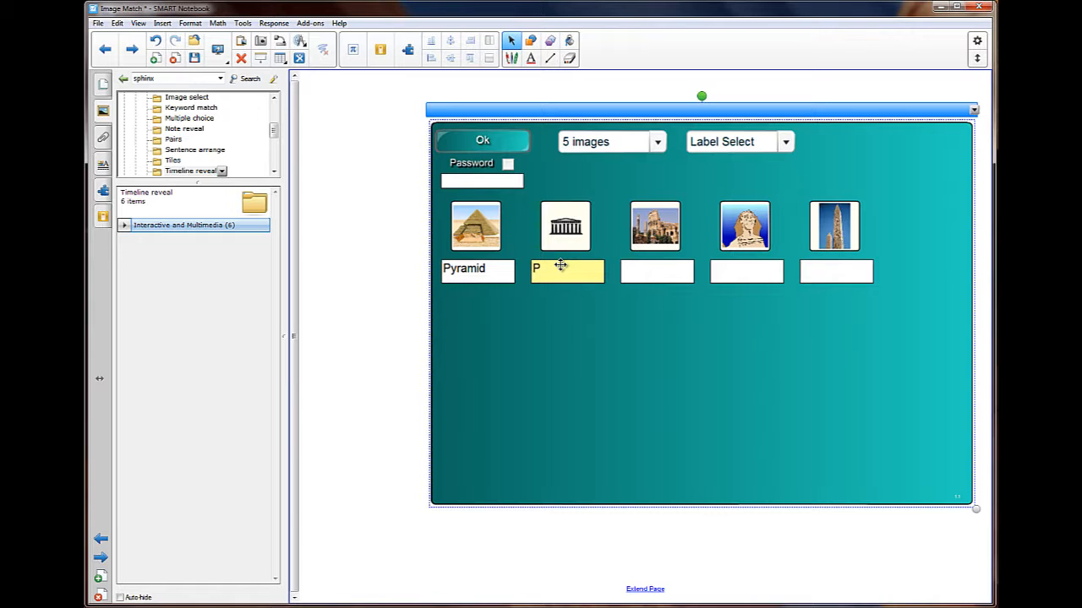
pyautogui.write('arthenon')
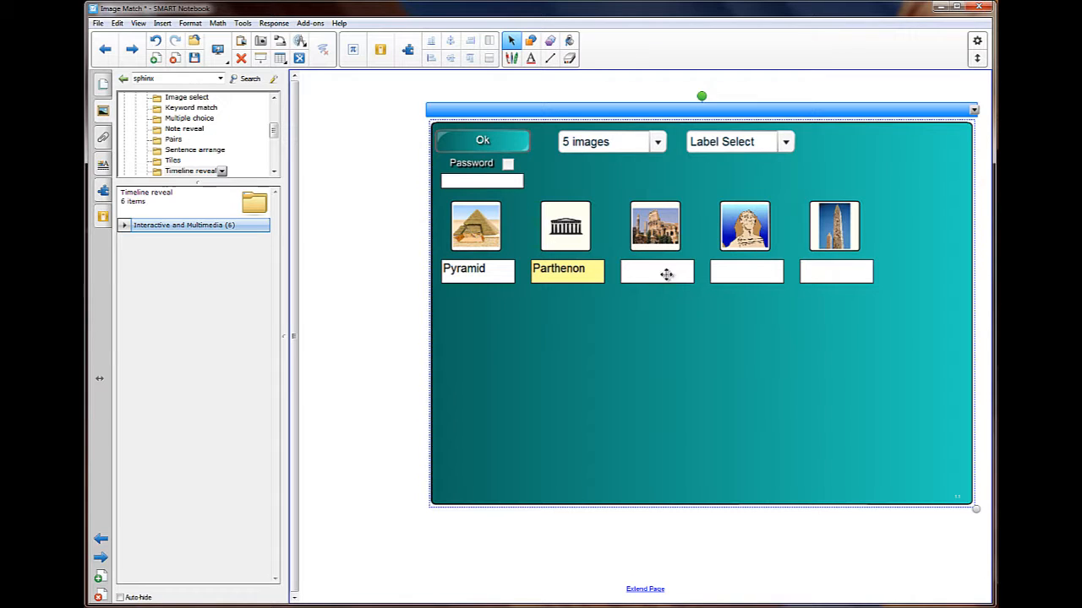
pyautogui.write('C')
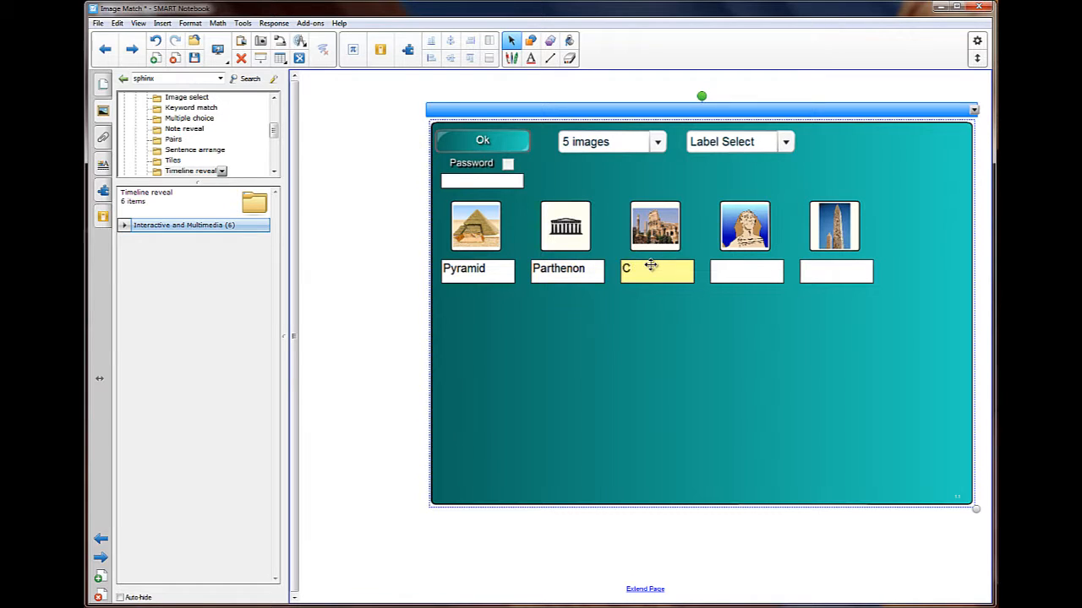
pyautogui.write('olosseum')
pyautogui.click(746, 271)
pyautogui.write('Sphinx')
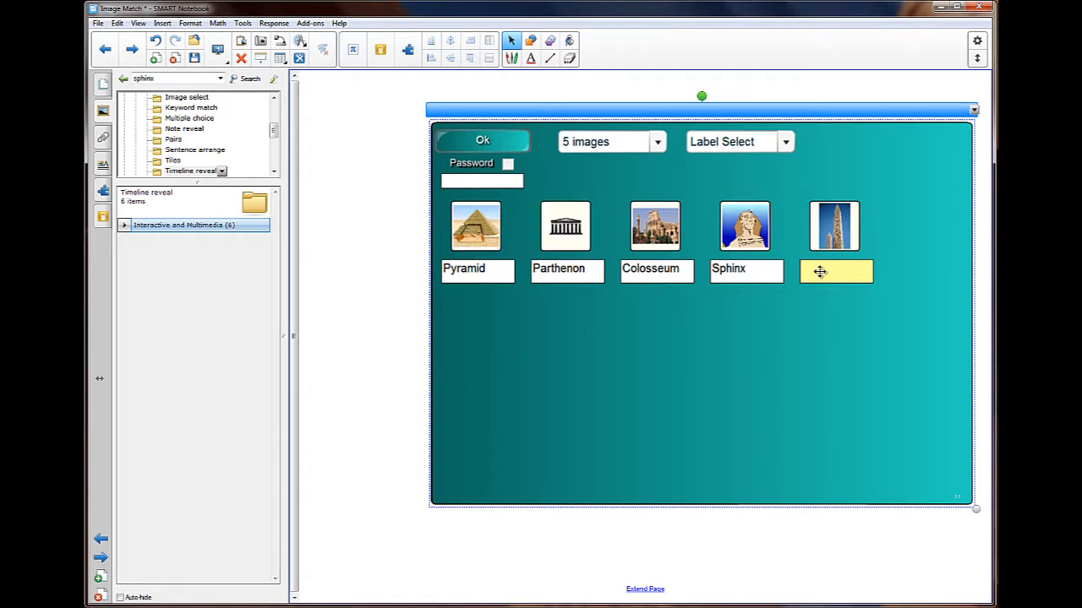
pyautogui.write('Obelisk')
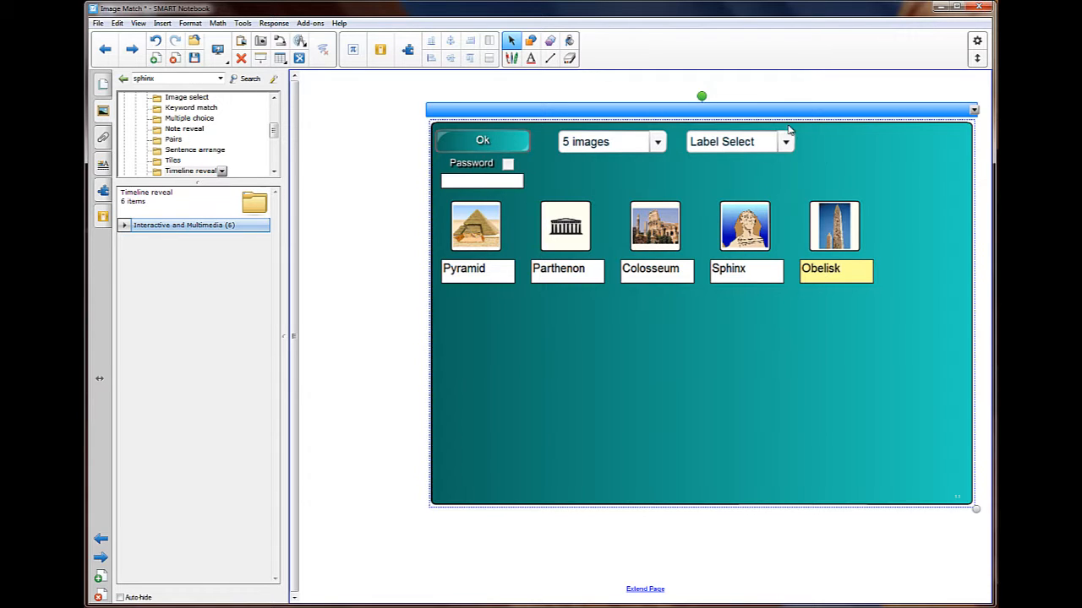
pyautogui.click(482, 141)
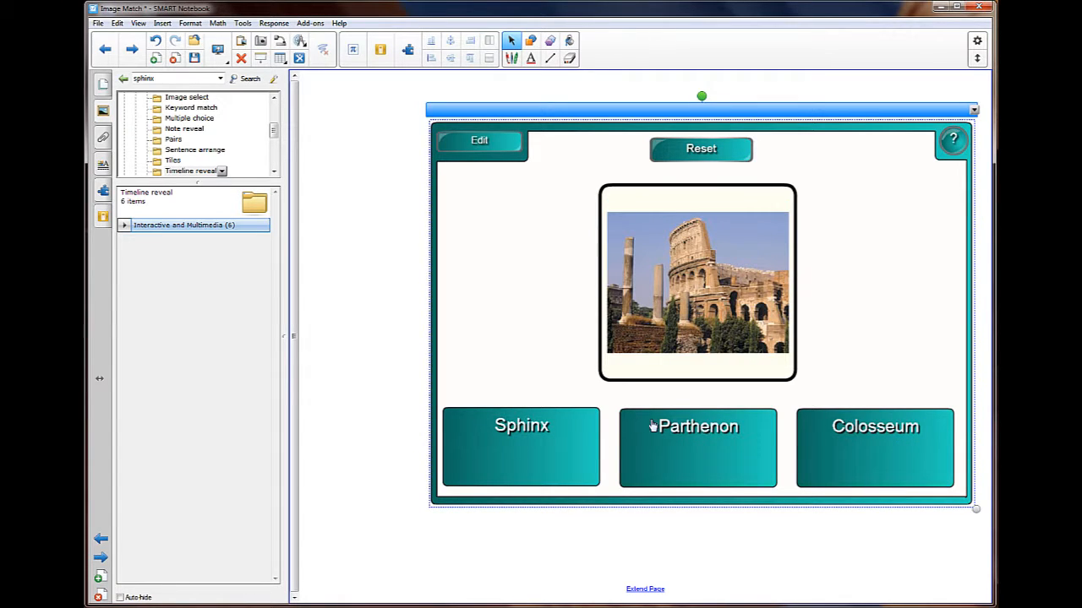
# - Answer the Colosseum and Obelisk rounds of the label-select quiz
pyautogui.click(875, 427)
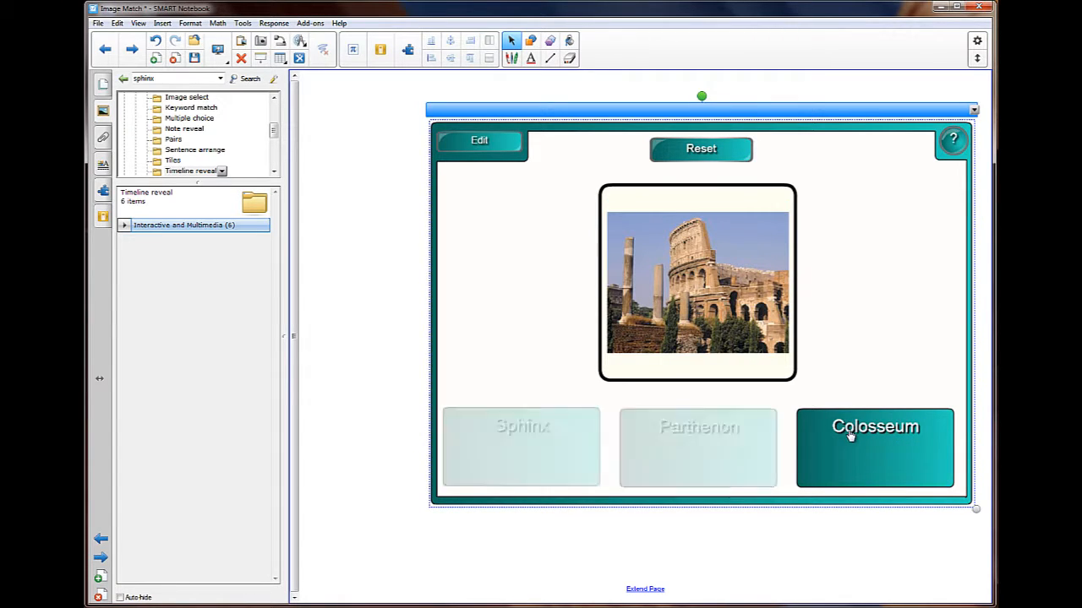
pyautogui.click(875, 447)
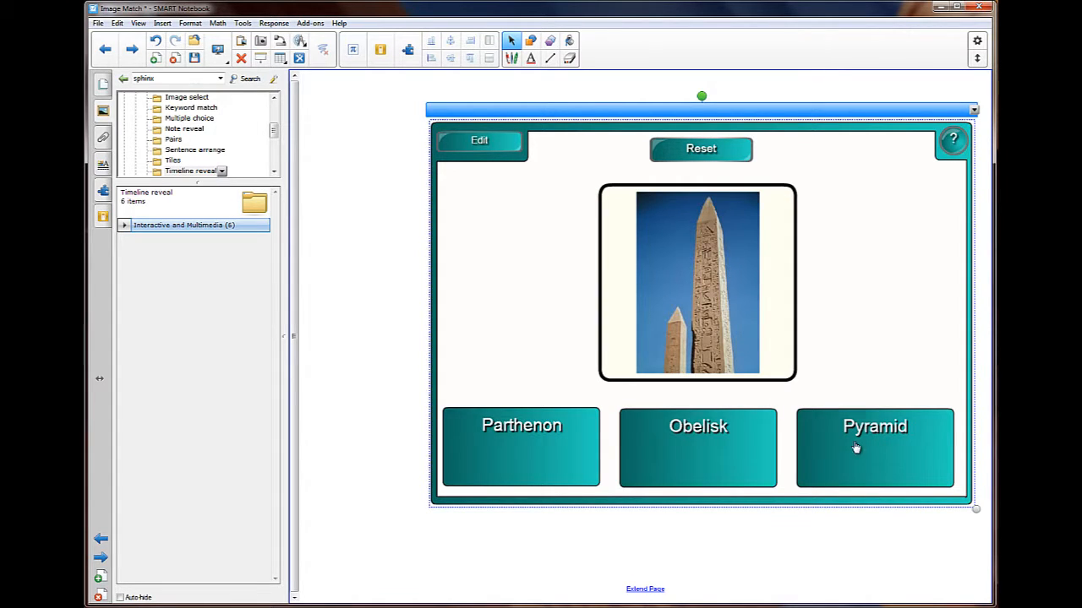
pyautogui.click(697, 446)
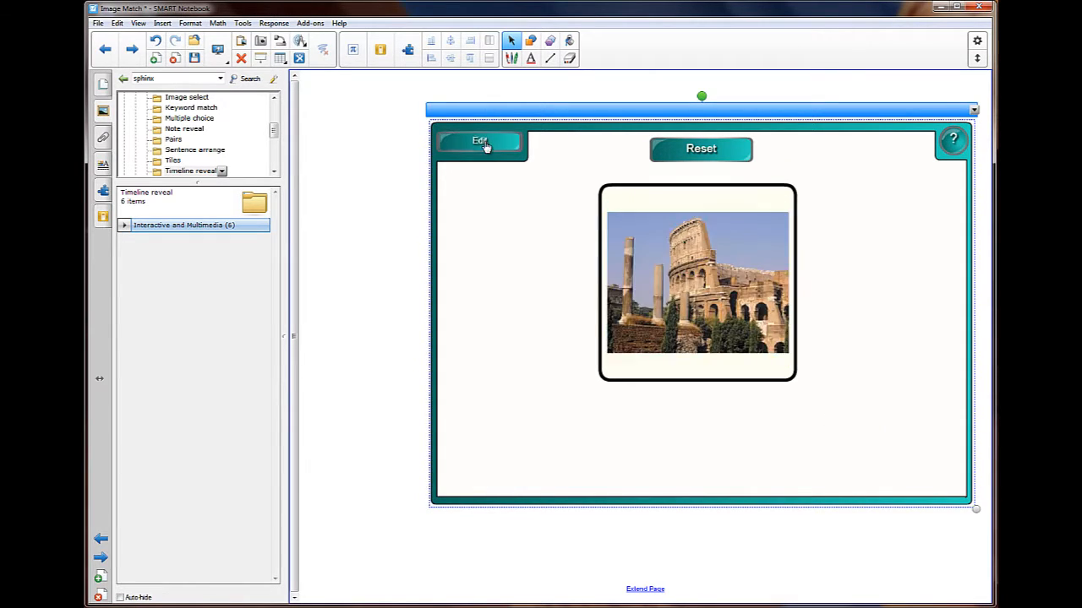
# - Change the activity's answer mode to Handwriting in edit mode and rerun it
pyautogui.click(480, 142)
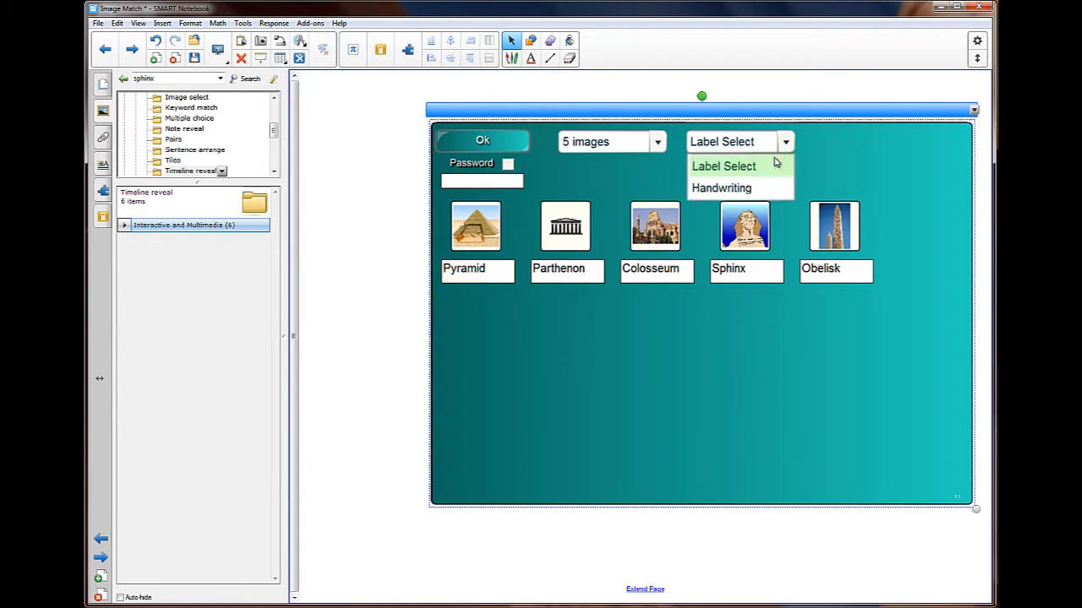
pyautogui.moveTo(747, 190)
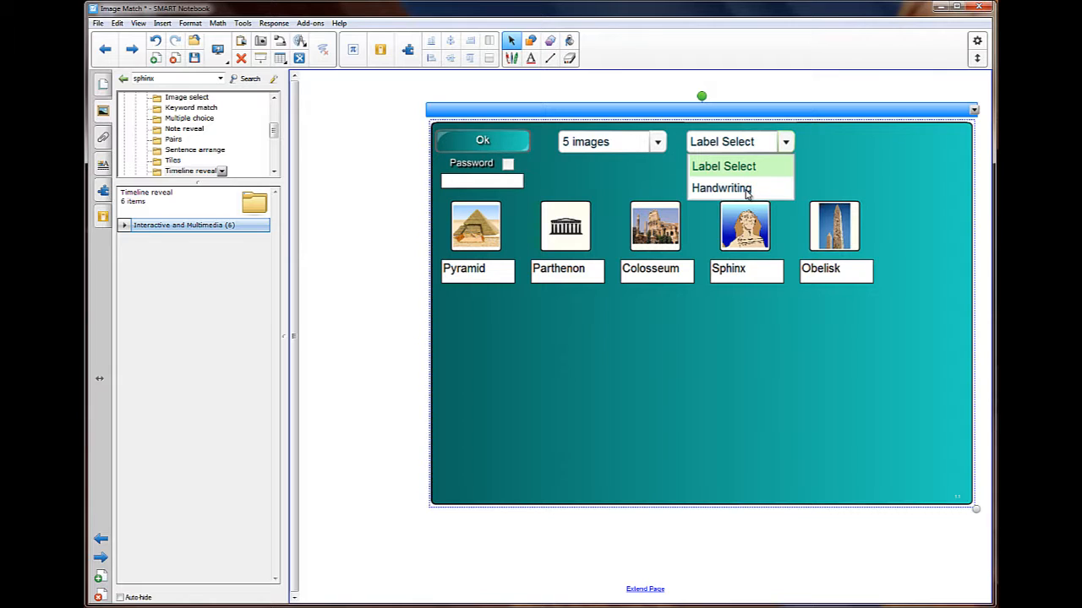
pyautogui.click(719, 187)
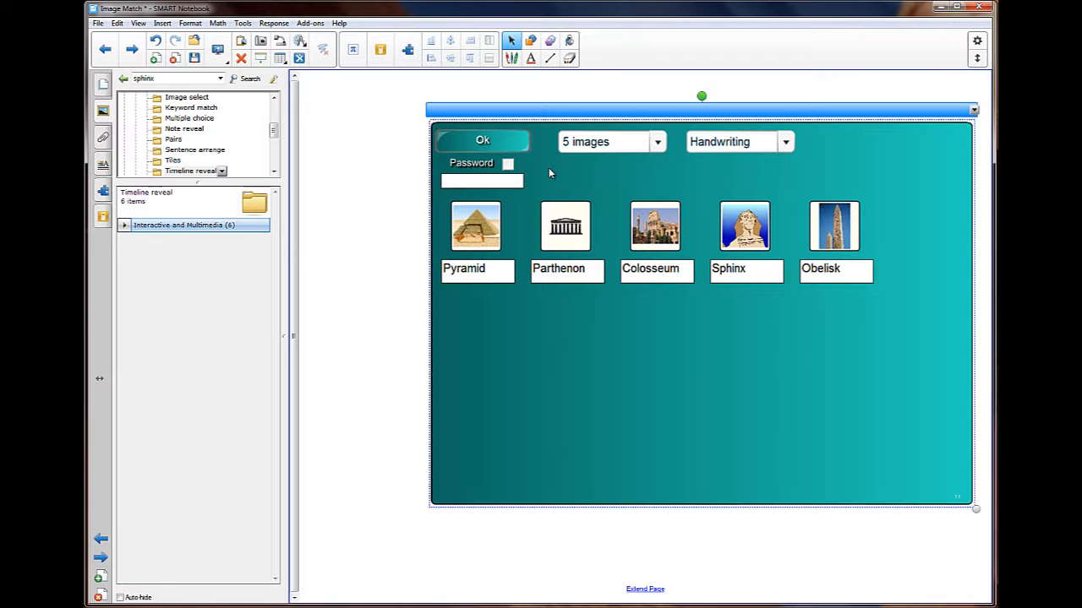
pyautogui.click(482, 141)
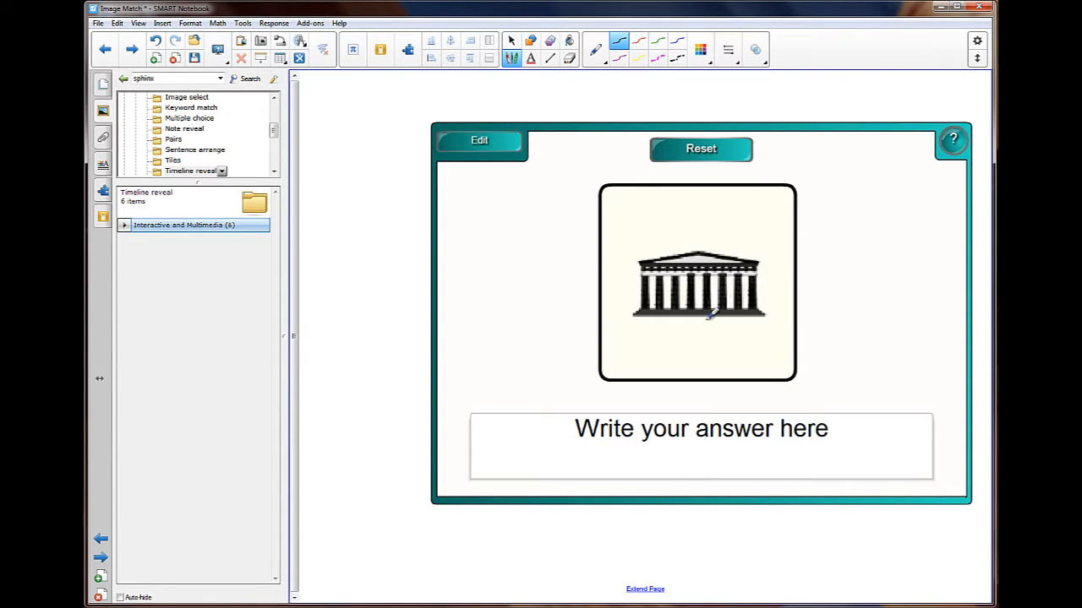
pyautogui.moveTo(622, 407)
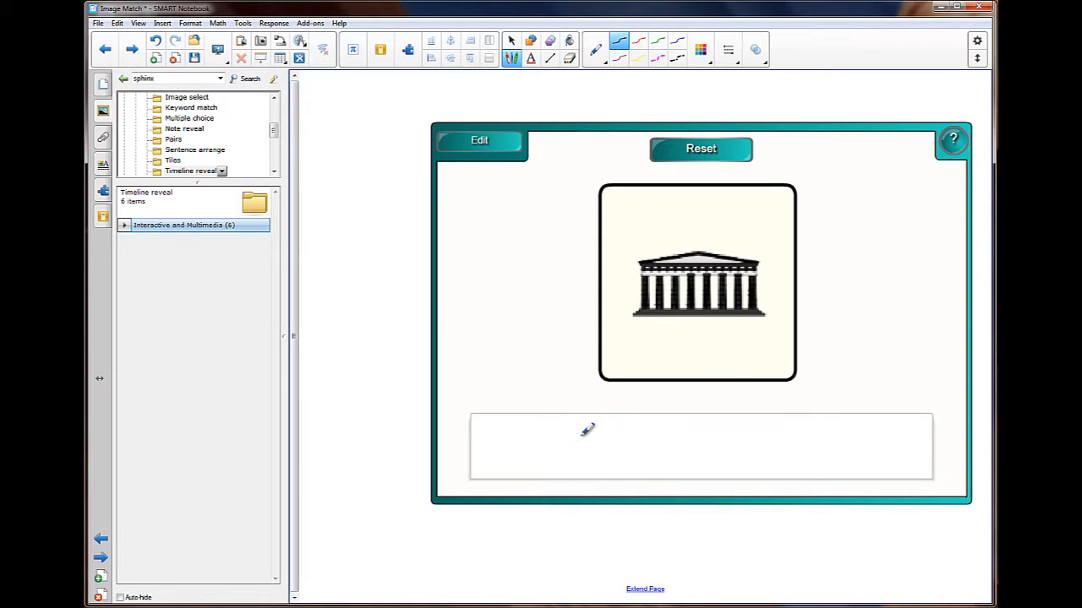
# - Handwrite 'Parthenon' and 'Colosseum' as answers for the pictures shown
pyautogui.write('Pa')
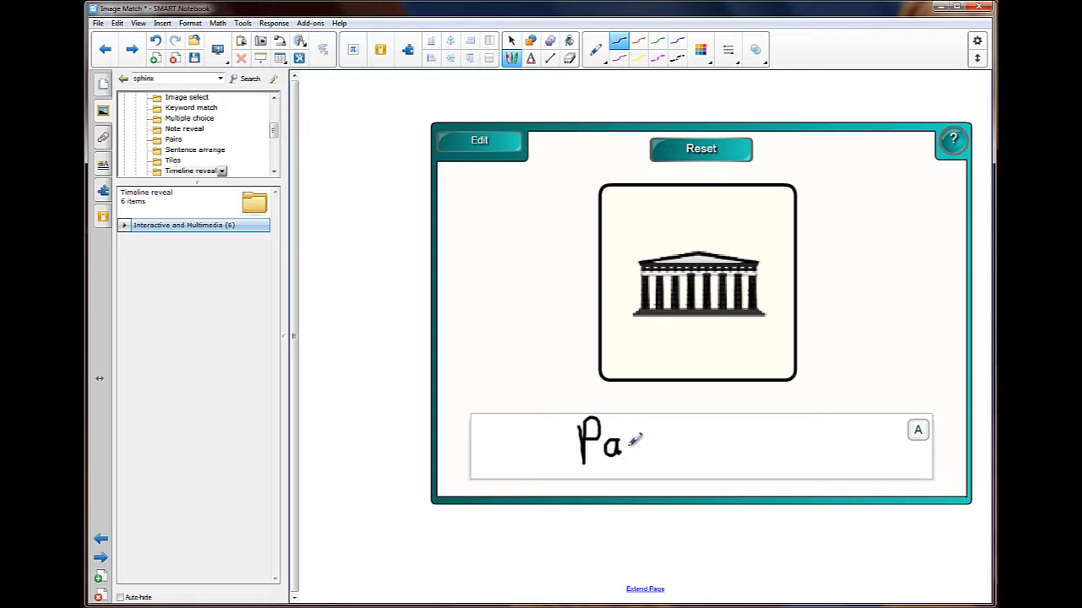
pyautogui.write('rthenon')
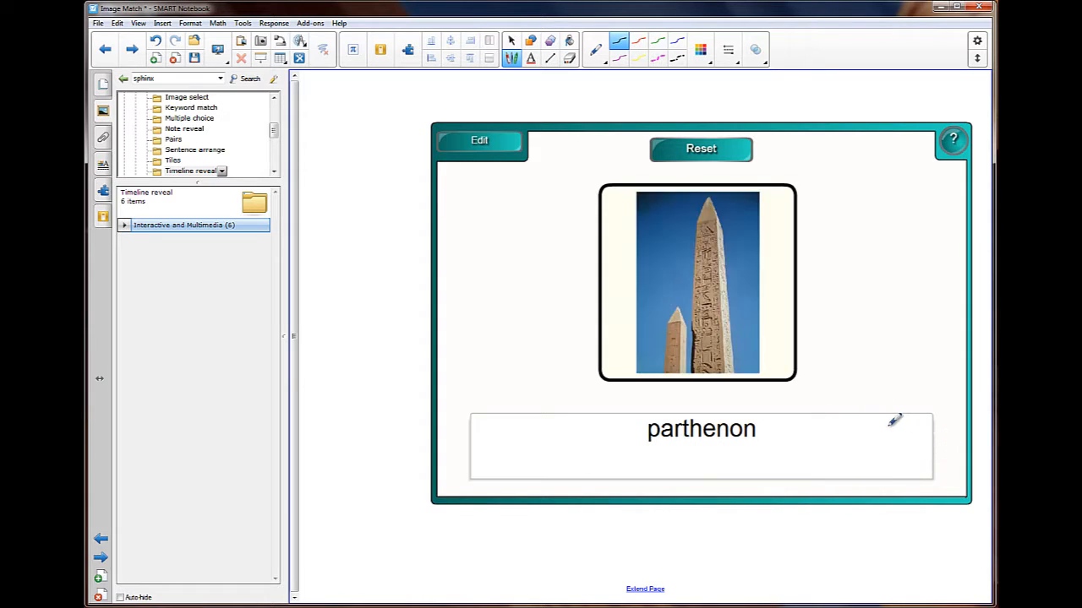
pyautogui.click(701, 149)
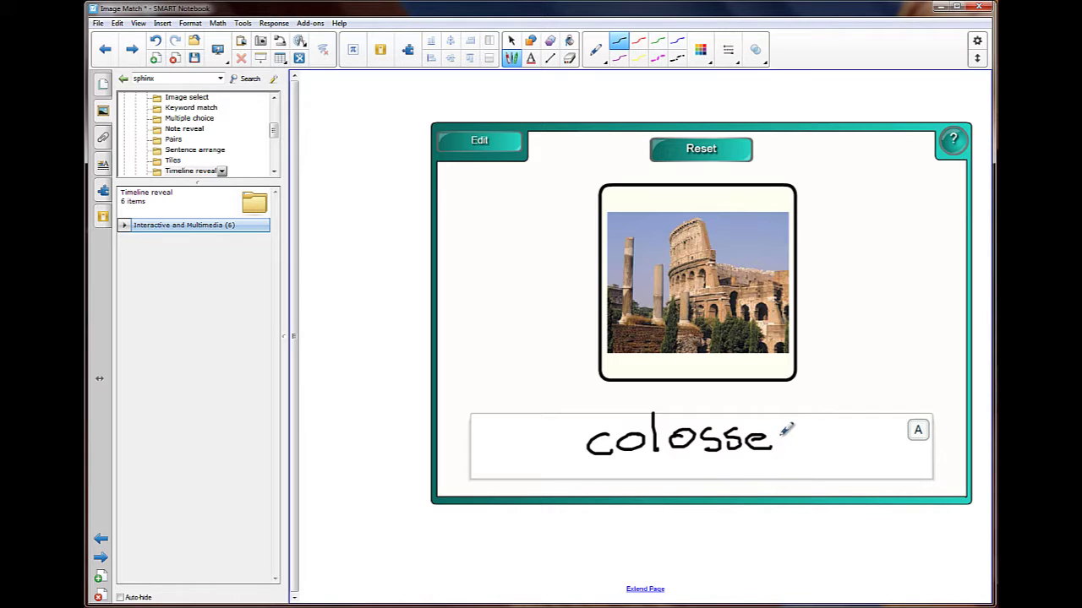
pyautogui.write('um')
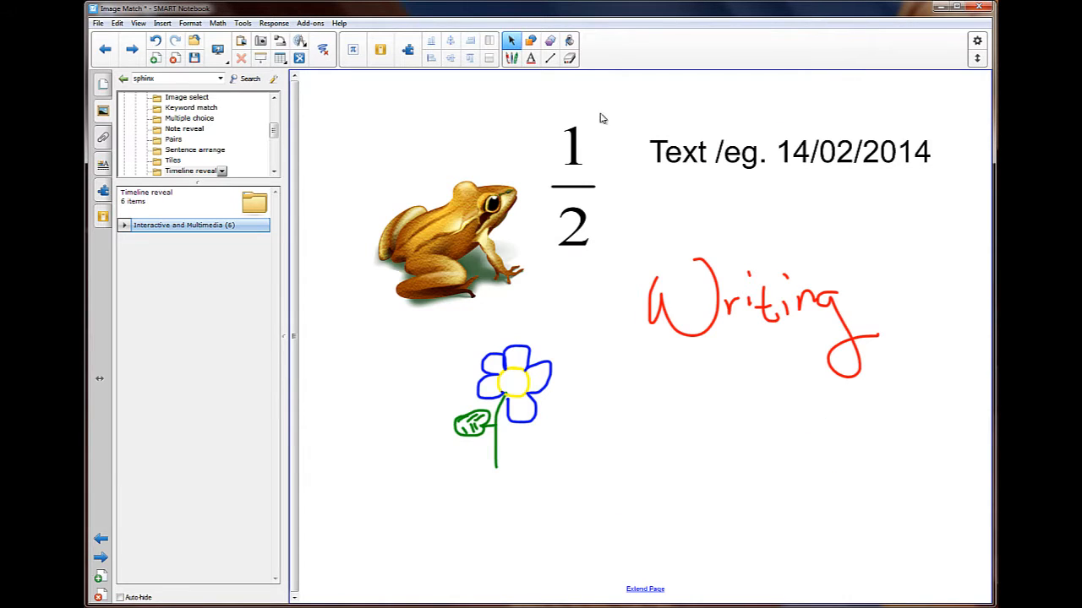
# - Drag the frog picture right and back left of the fraction, then nudge the flower right
pyautogui.moveTo(447, 245); pyautogui.dragTo(524, 224)
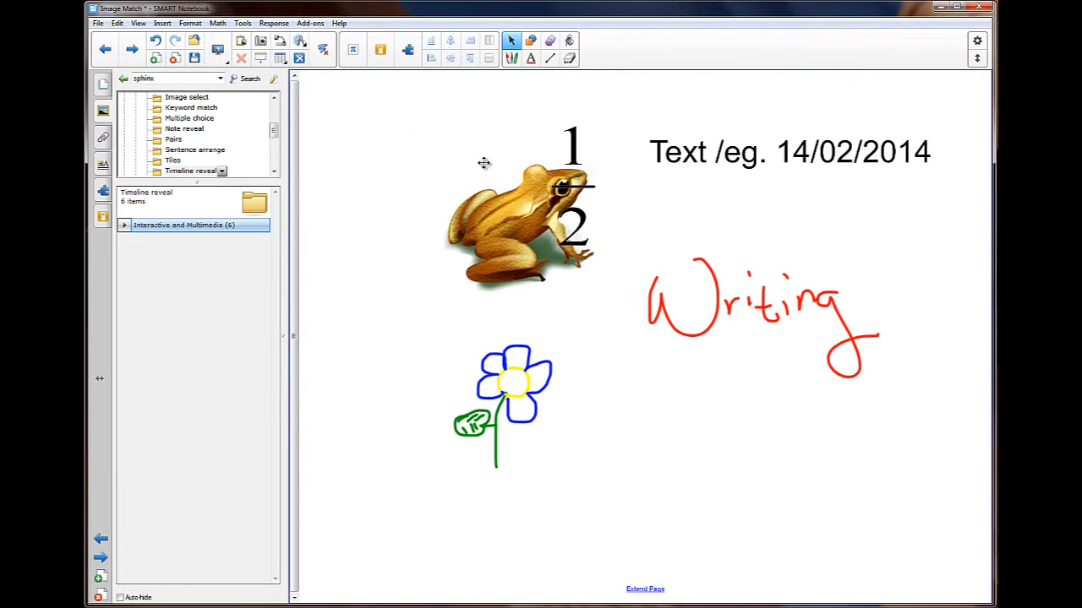
pyautogui.moveTo(515, 220); pyautogui.dragTo(423, 228)
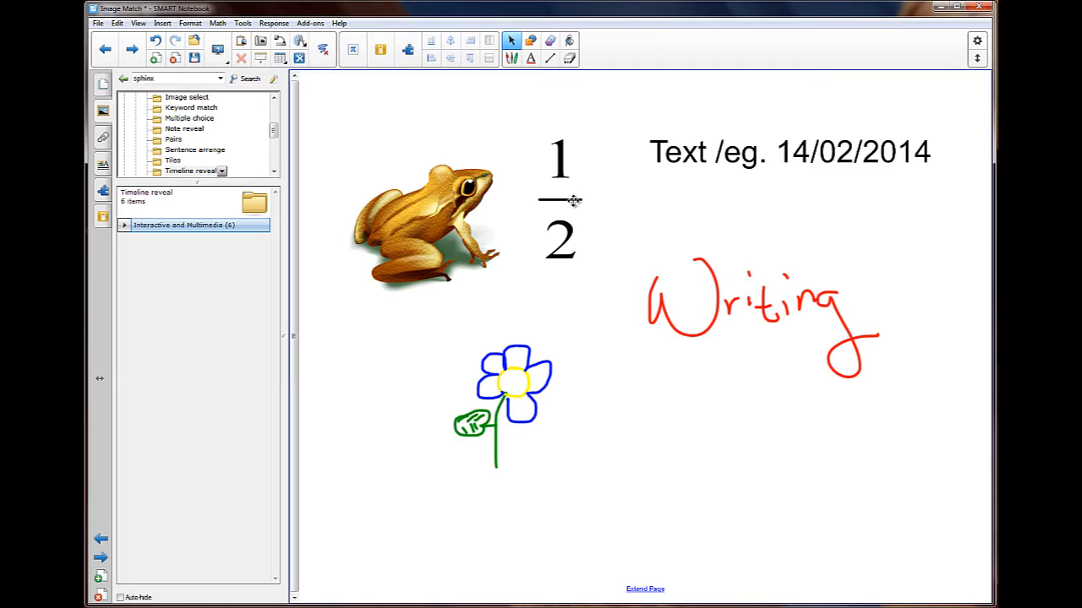
pyautogui.moveTo(832, 179)
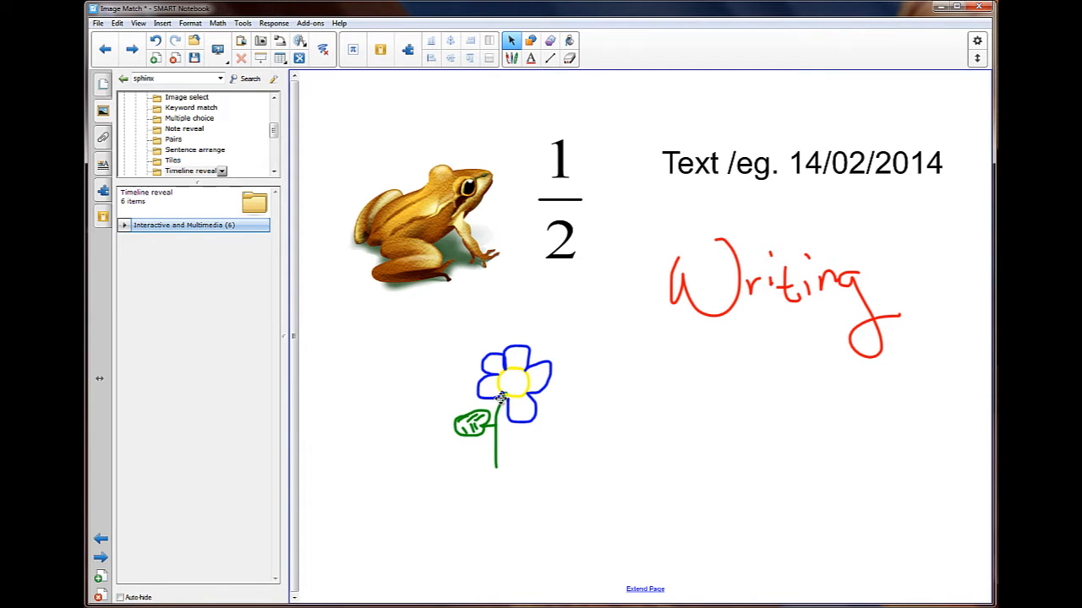
pyautogui.moveTo(511, 384); pyautogui.dragTo(528, 378)
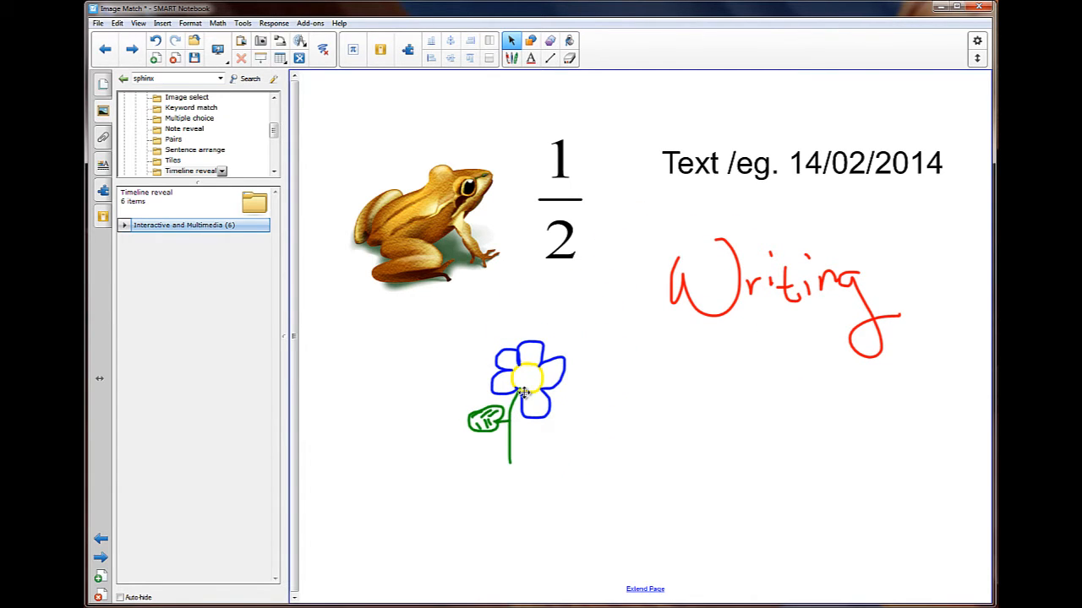